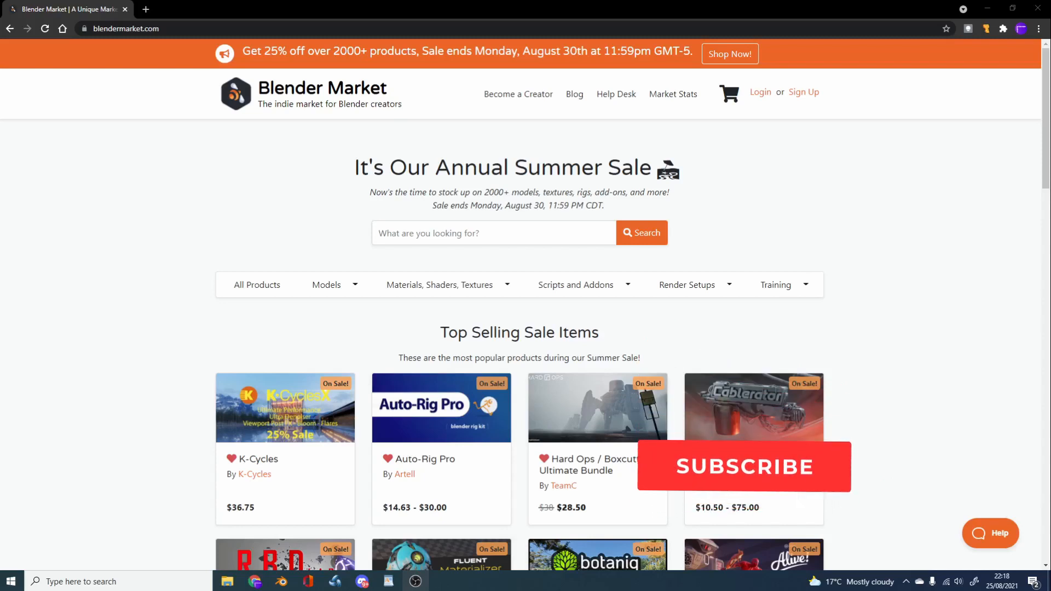
- Open the Scripts and Addons category listing 881 products
{"action": "left_click", "coordinate": [743, 467]}
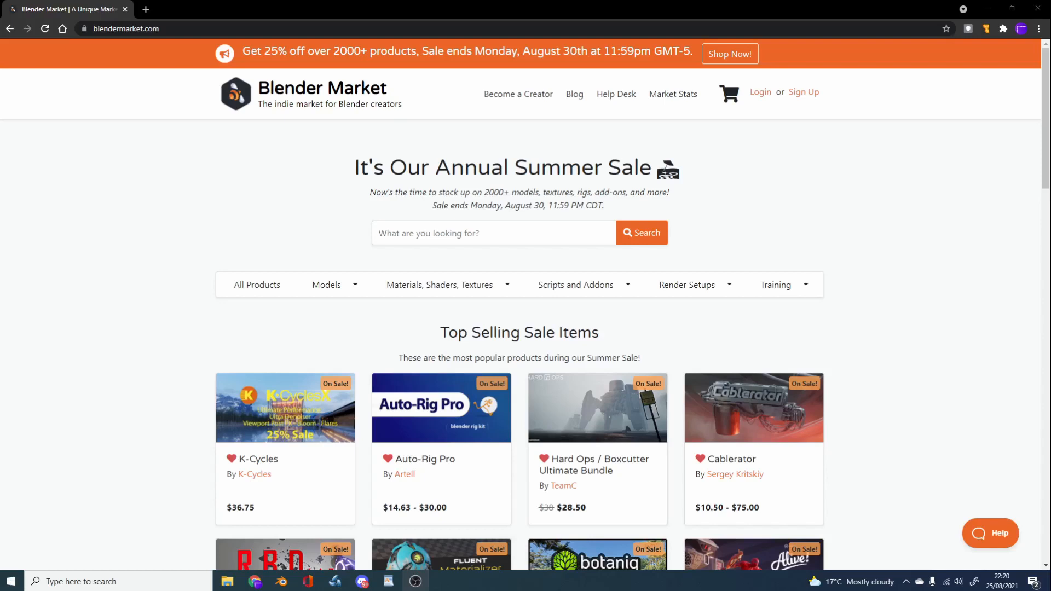
{"action": "scroll", "scroll_direction": "down", "scroll_amount": 3}
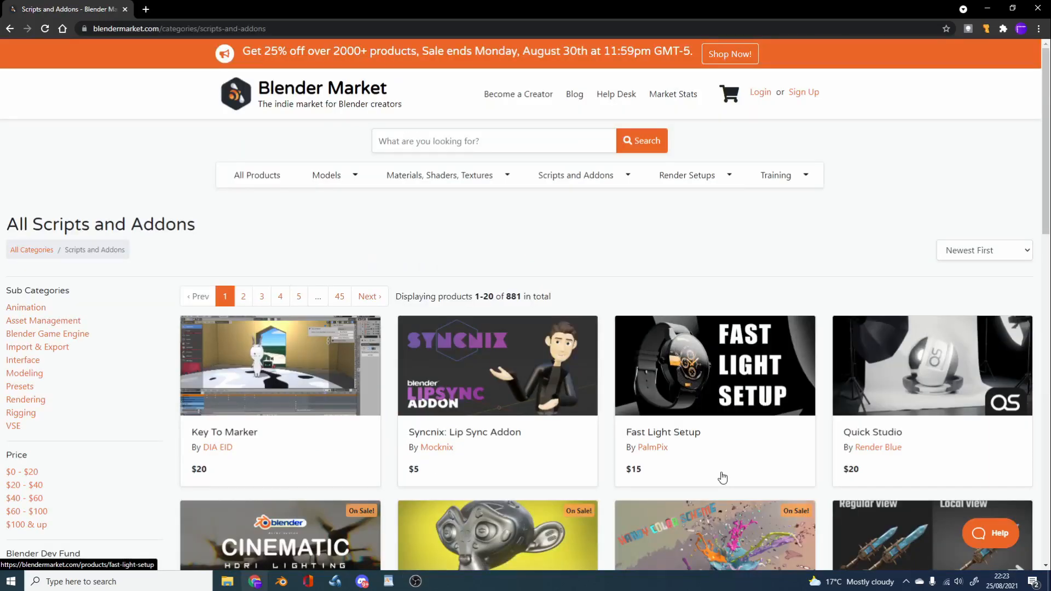
- Sort the add-on listing by Most Sales
{"action": "scroll", "scroll_direction": "down", "scroll_amount": 3}
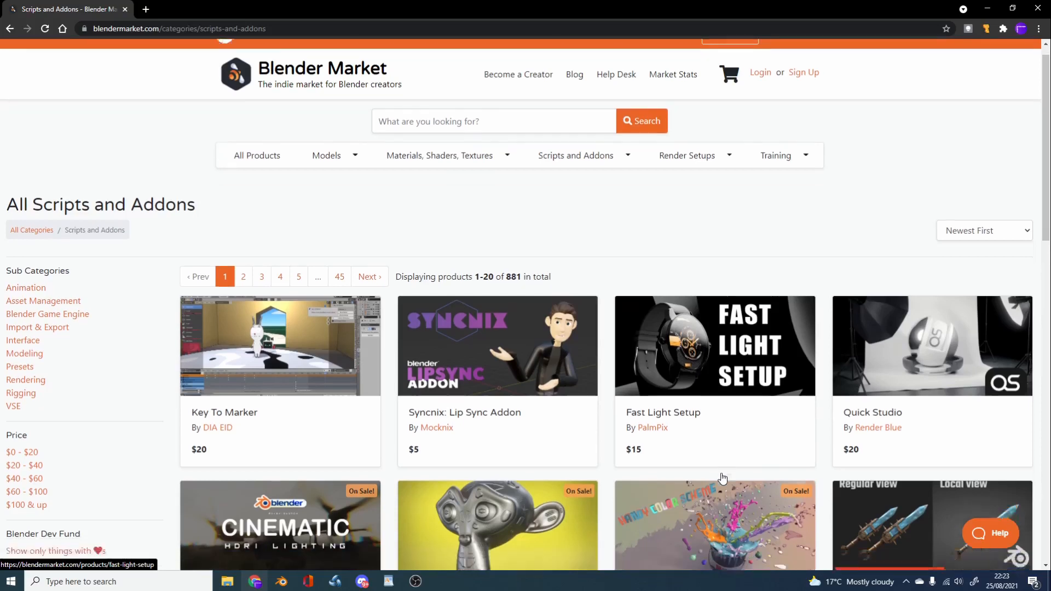
{"action": "scroll", "scroll_direction": "down", "scroll_amount": 3}
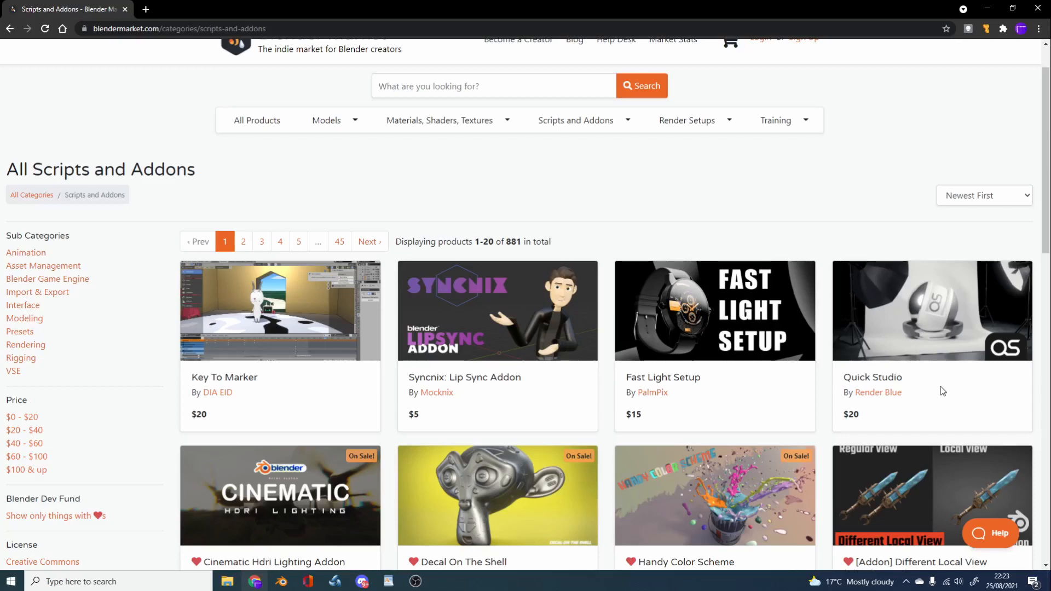
{"action": "scroll", "scroll_direction": "down", "scroll_amount": 3}
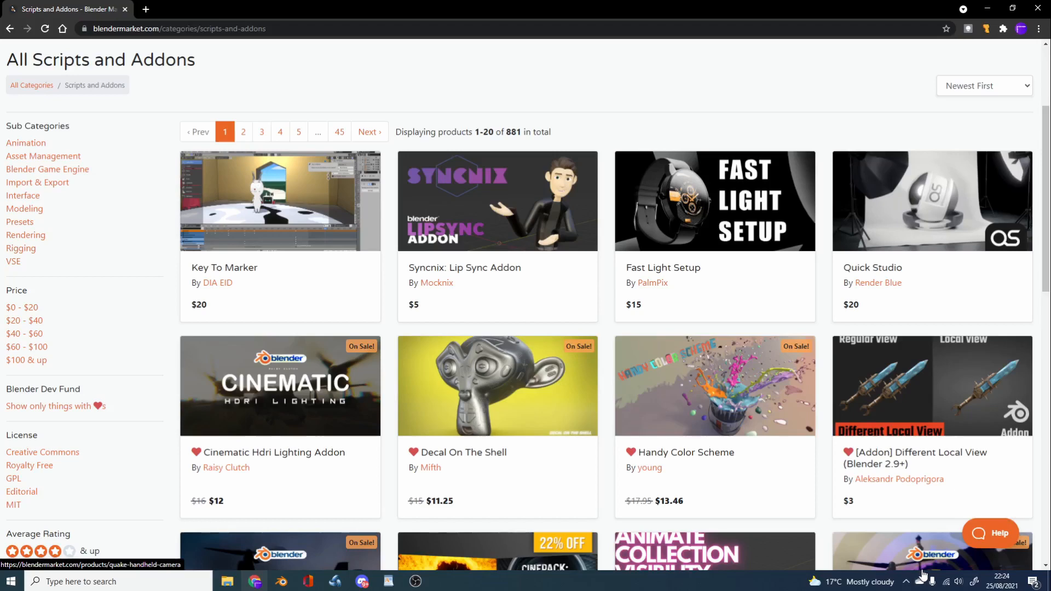
{"action": "left_click", "coordinate": [984, 85]}
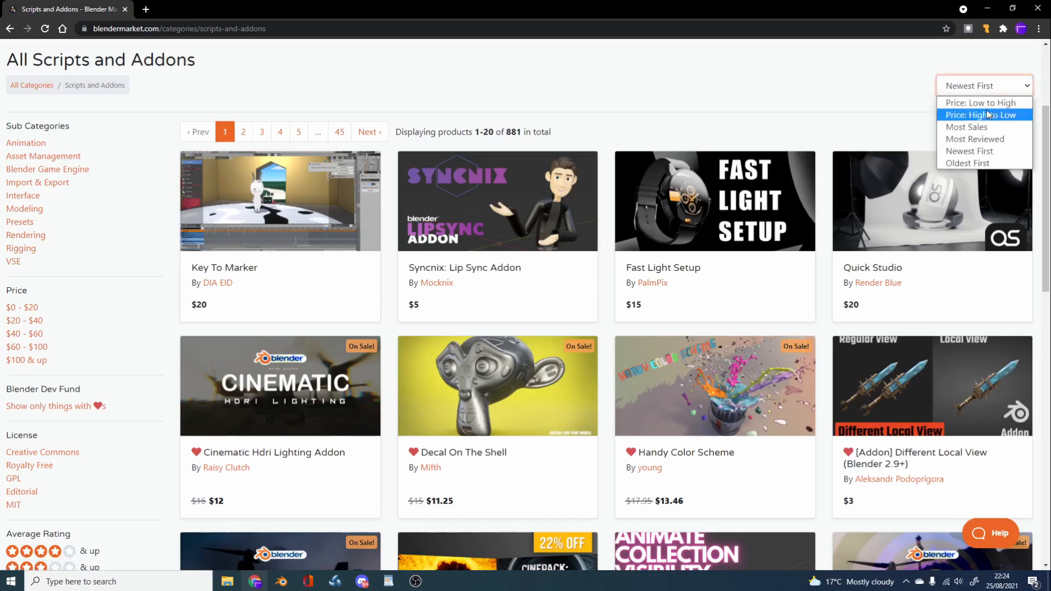
{"action": "left_click", "coordinate": [966, 127]}
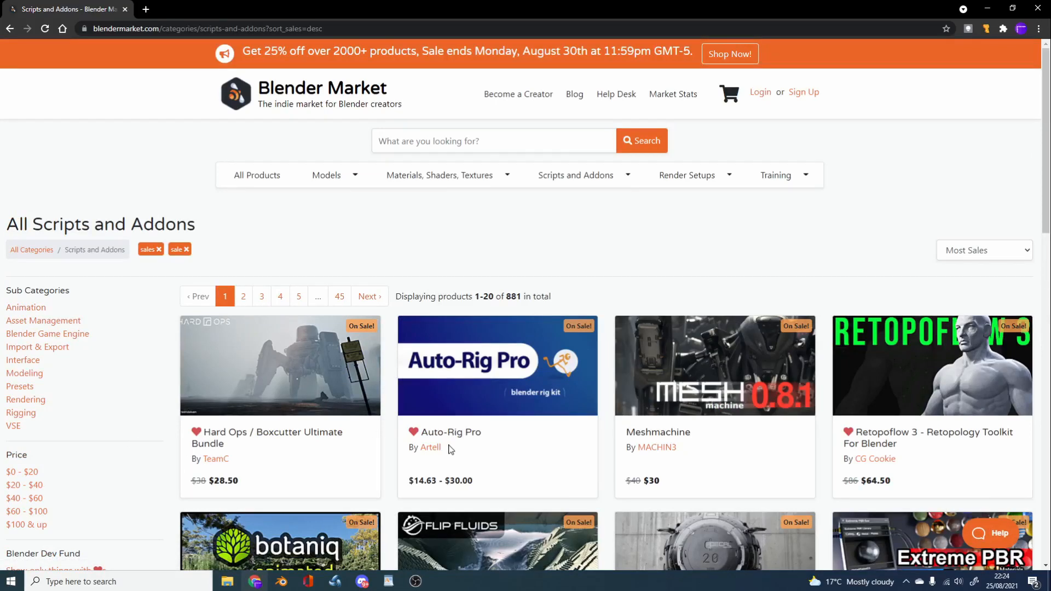
{"action": "scroll", "scroll_direction": "down", "scroll_amount": 3}
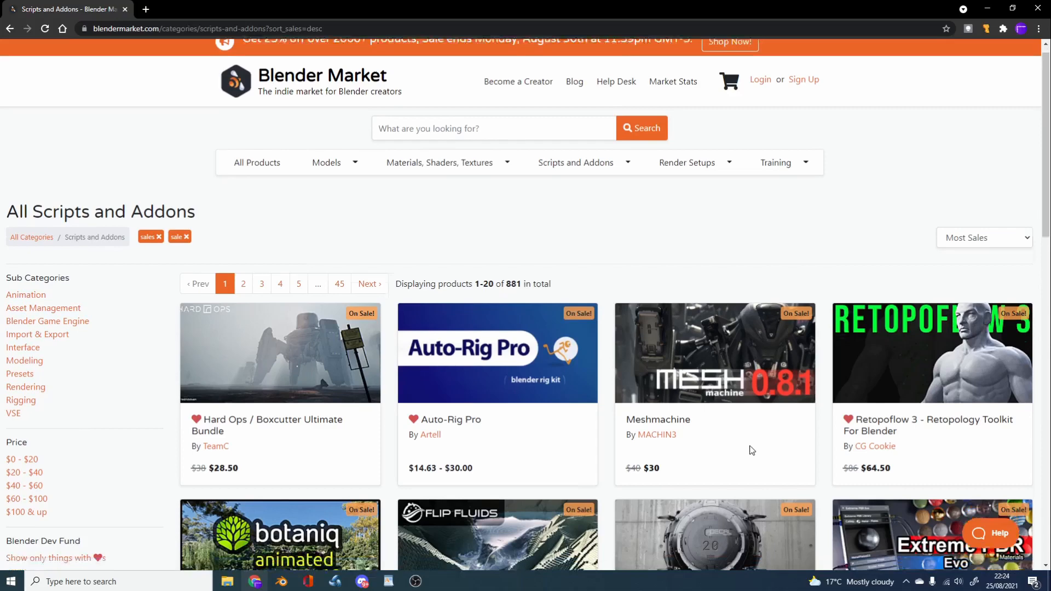
{"action": "scroll", "scroll_direction": "down", "scroll_amount": 3}
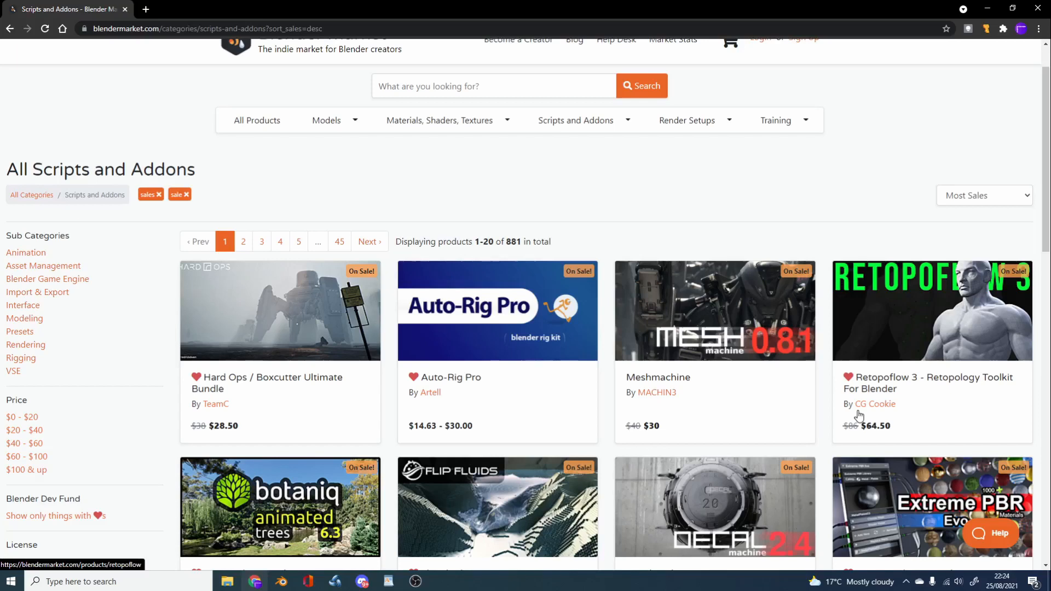
{"action": "mouse_move", "coordinate": [746, 361]}
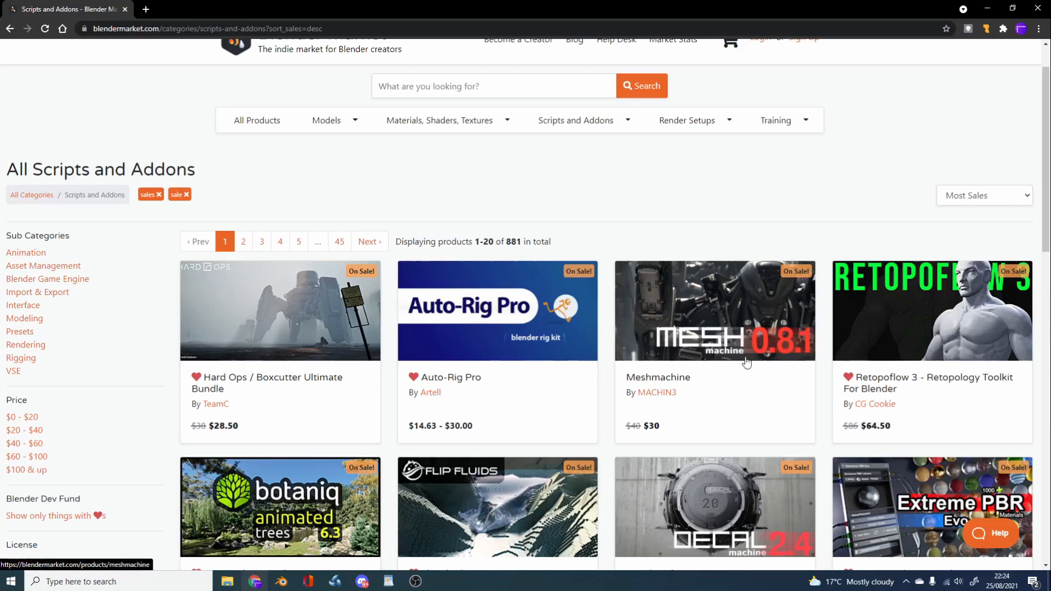
{"action": "mouse_move", "coordinate": [703, 338]}
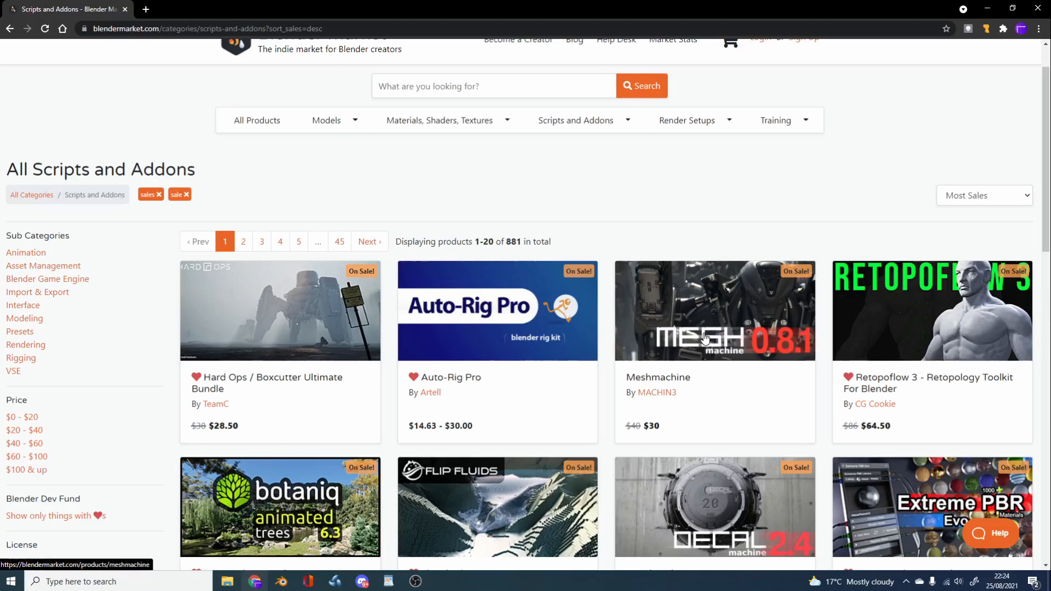
{"action": "scroll", "scroll_direction": "down", "scroll_amount": 3}
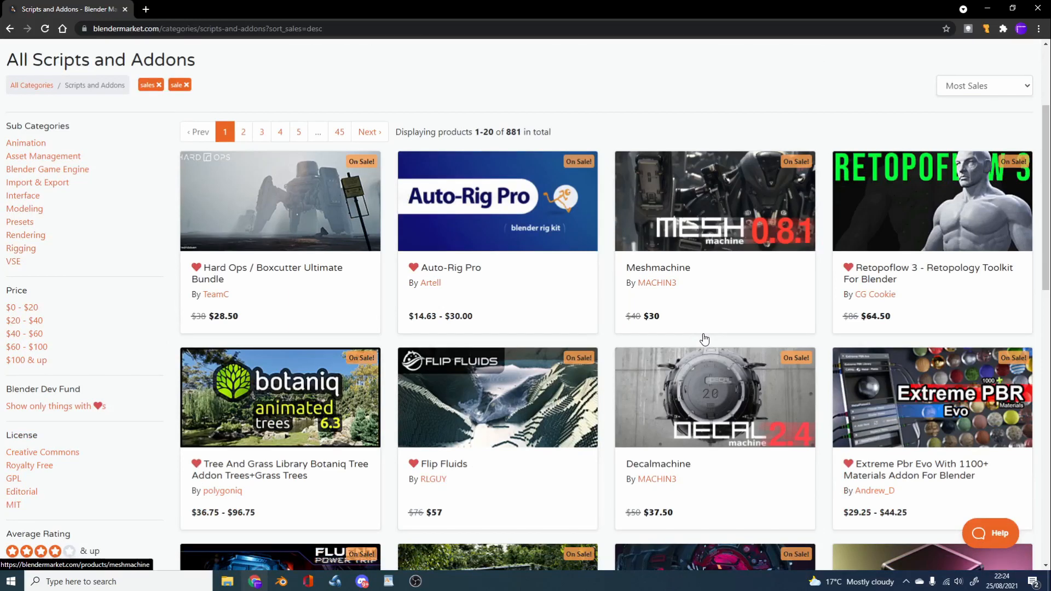
{"action": "mouse_move", "coordinate": [684, 403]}
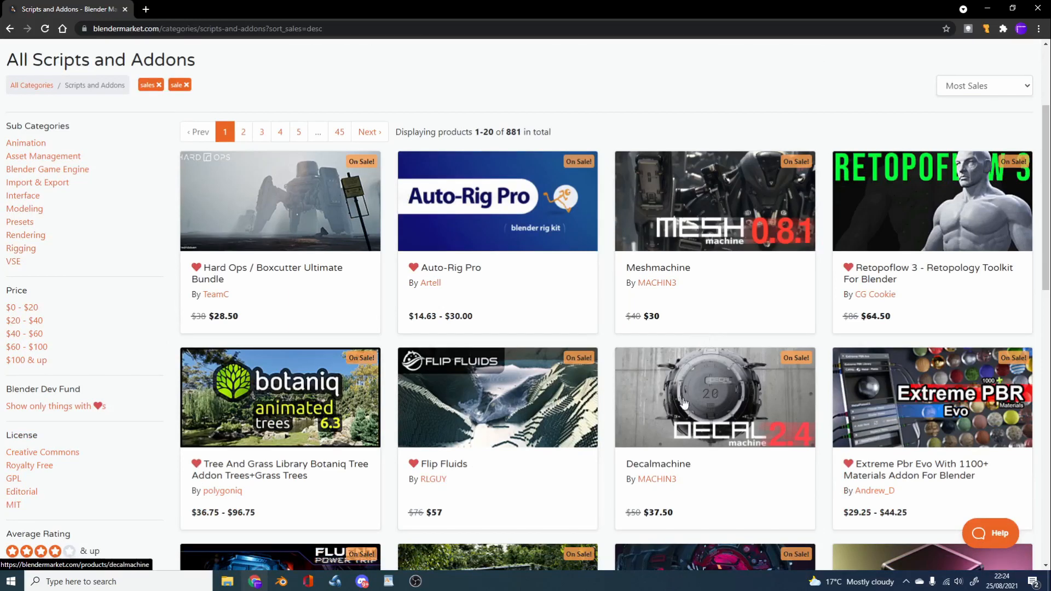
{"action": "scroll", "scroll_direction": "down", "scroll_amount": 3}
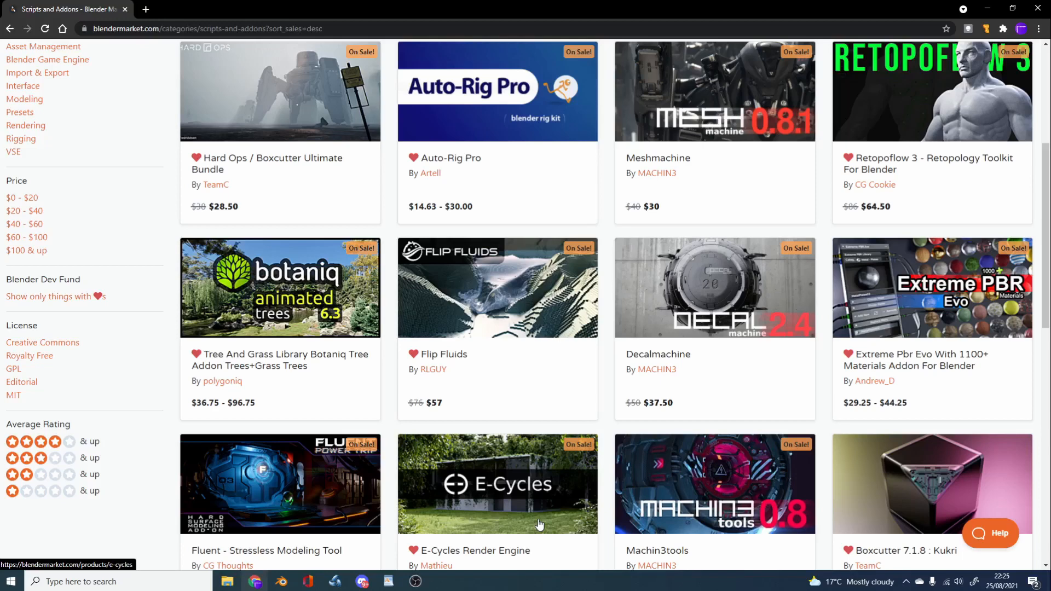
{"action": "mouse_move", "coordinate": [722, 408]}
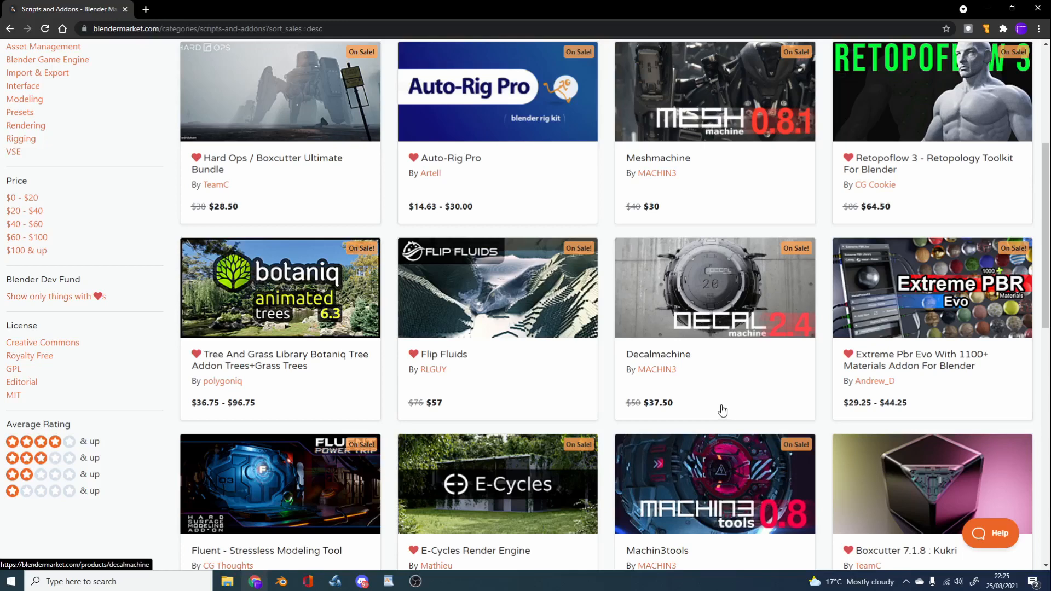
{"action": "mouse_move", "coordinate": [928, 387]}
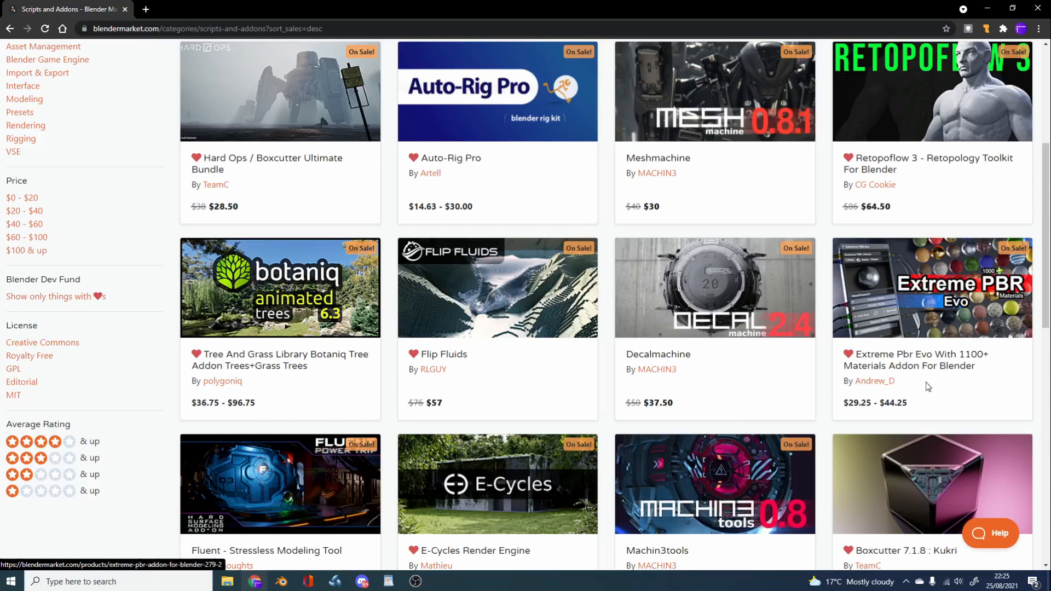
{"action": "mouse_move", "coordinate": [931, 393]}
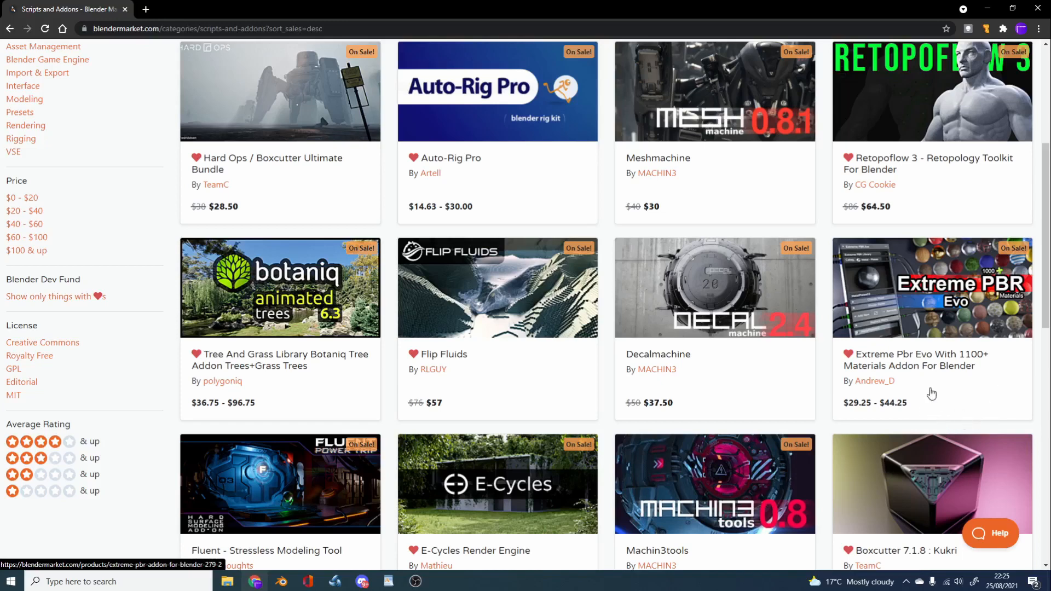
{"action": "scroll", "scroll_direction": "down", "scroll_amount": 3}
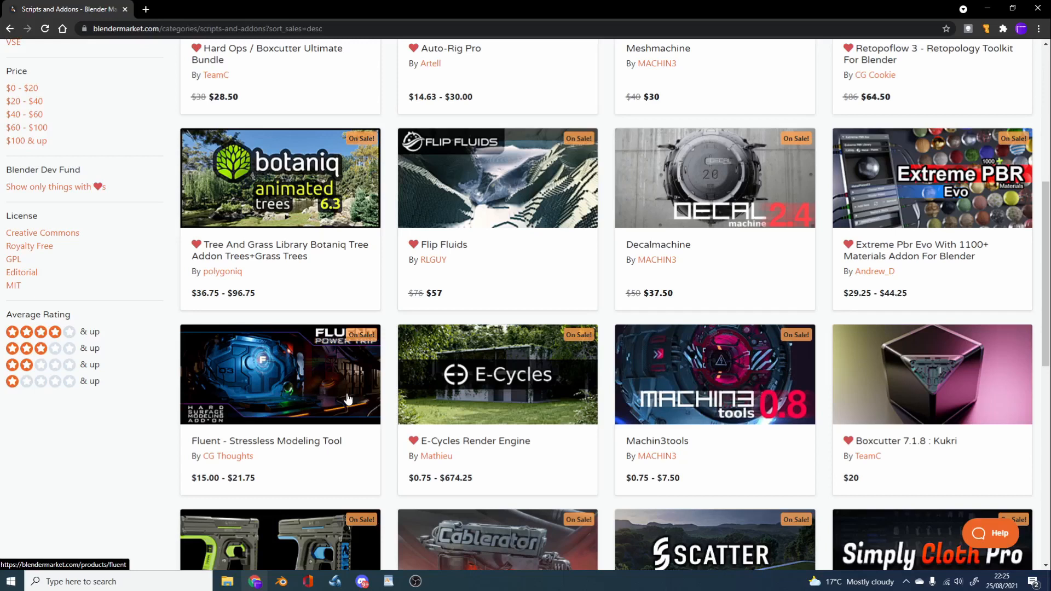
{"action": "mouse_move", "coordinate": [675, 382]}
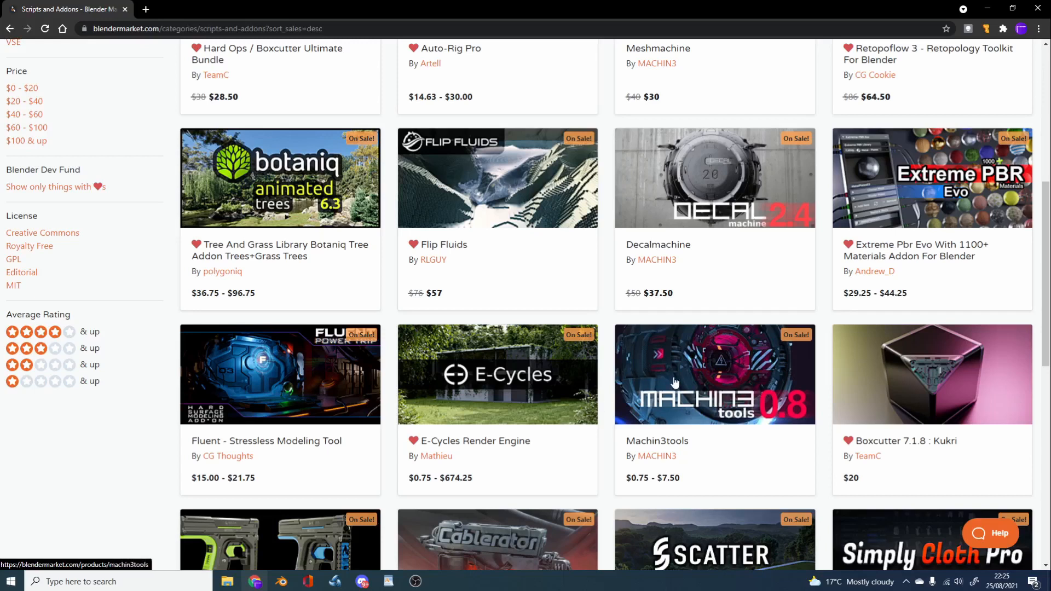
{"action": "mouse_move", "coordinate": [559, 427]}
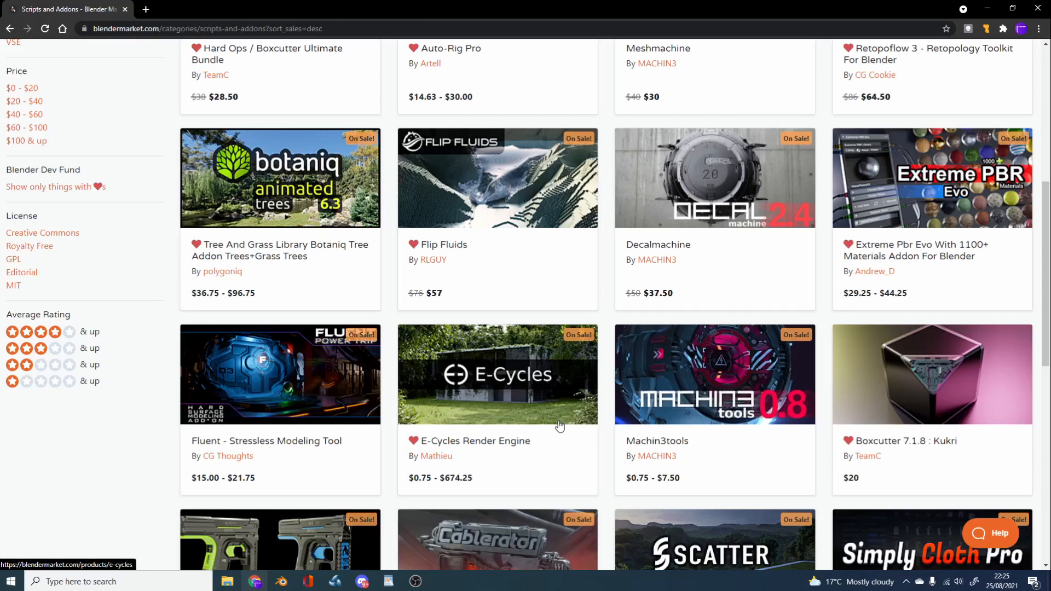
{"action": "scroll", "scroll_direction": "down", "scroll_amount": 3}
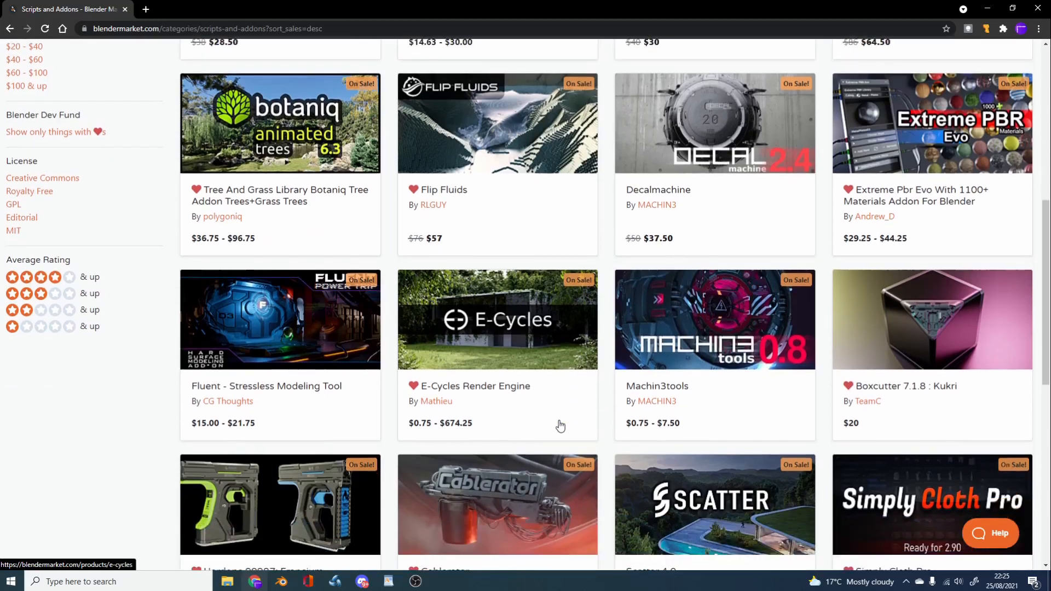
{"action": "scroll", "scroll_direction": "down", "scroll_amount": 3}
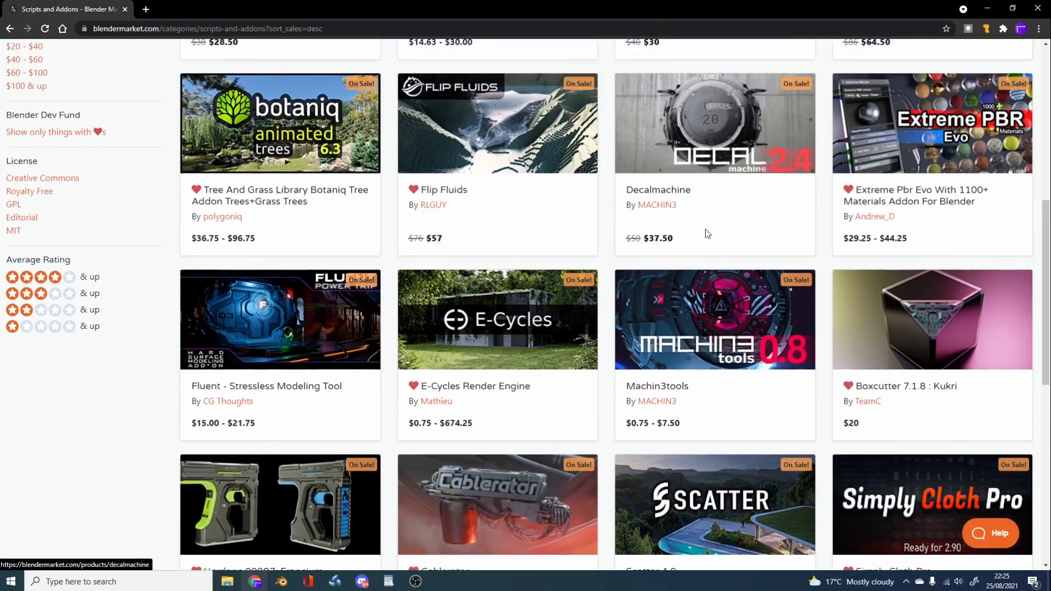
{"action": "scroll", "scroll_direction": "down", "scroll_amount": 3}
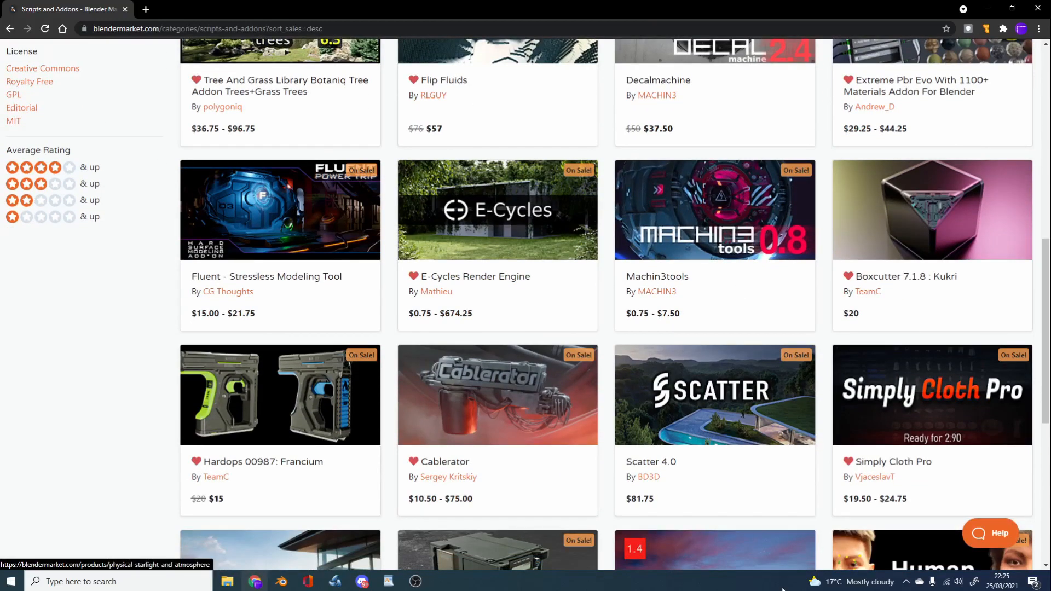
{"action": "scroll", "scroll_direction": "down", "scroll_amount": 3}
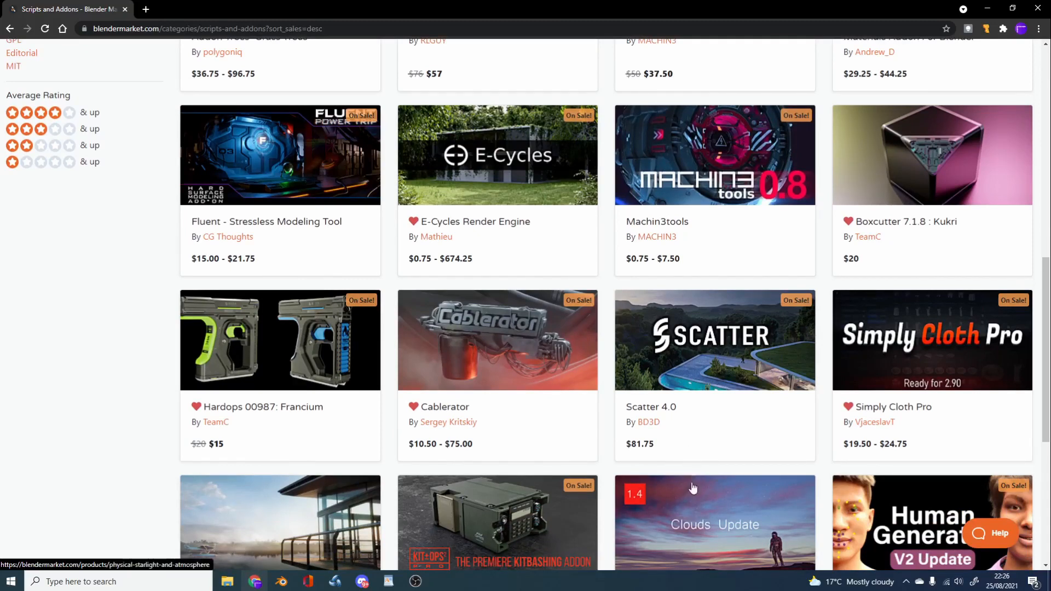
{"action": "mouse_move", "coordinate": [710, 487]}
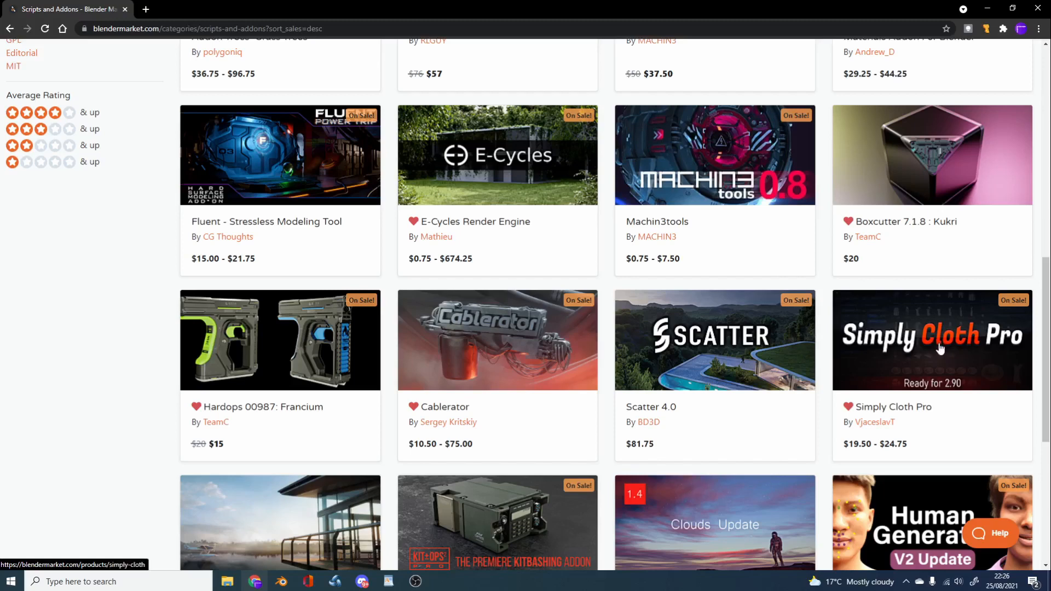
{"action": "scroll", "scroll_direction": "down", "scroll_amount": 3}
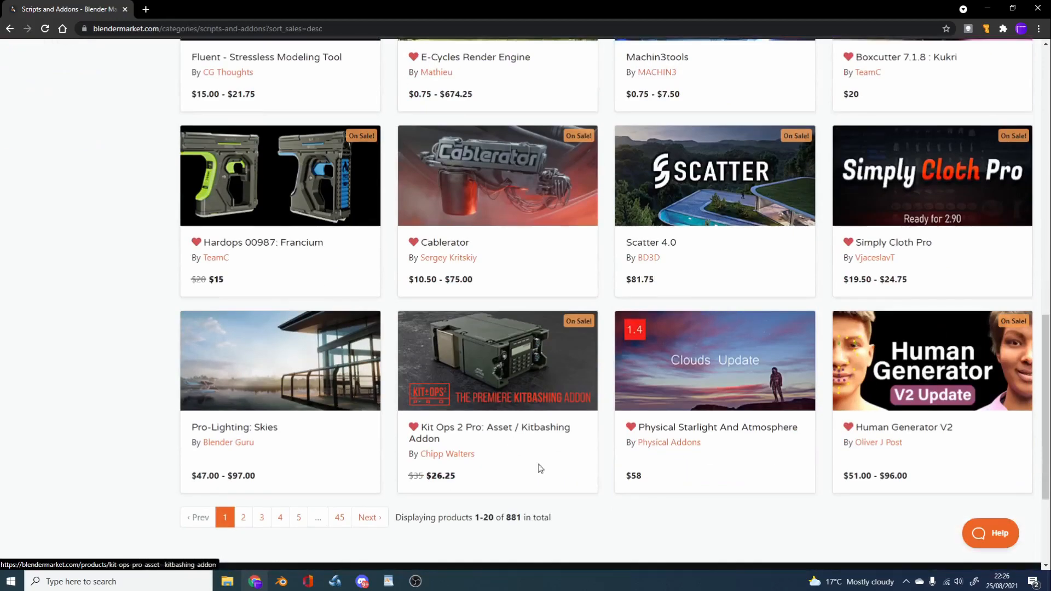
{"action": "mouse_move", "coordinate": [723, 401]}
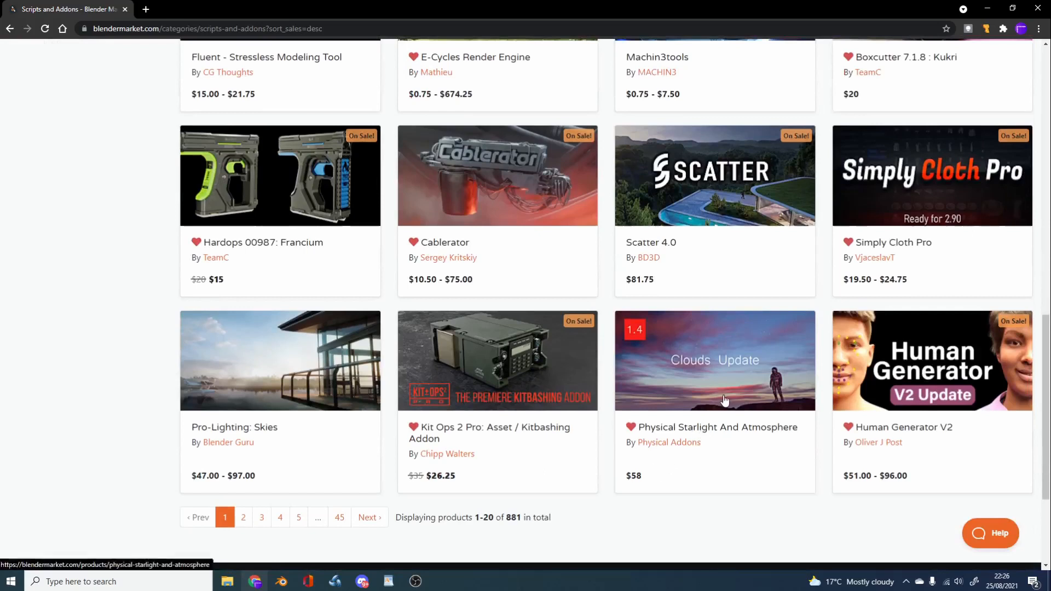
{"action": "mouse_move", "coordinate": [722, 439]}
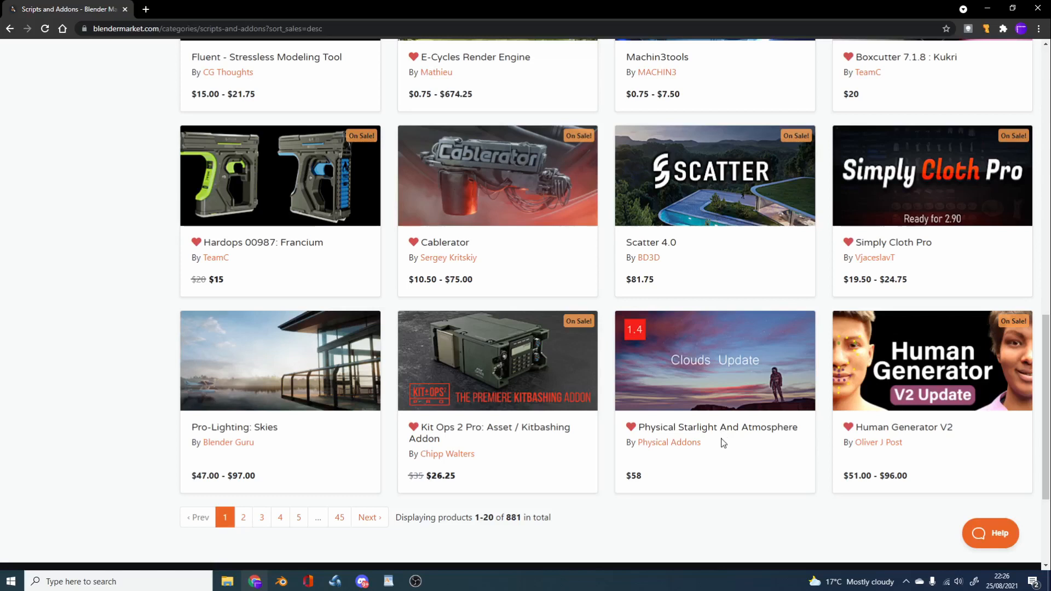
{"action": "mouse_move", "coordinate": [282, 452]}
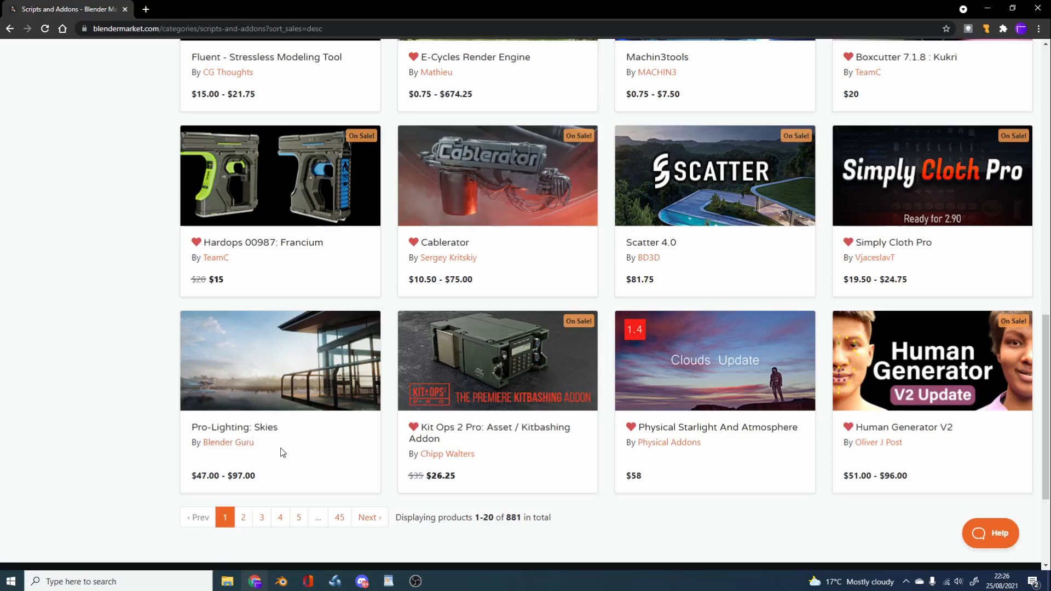
{"action": "mouse_move", "coordinate": [330, 473]}
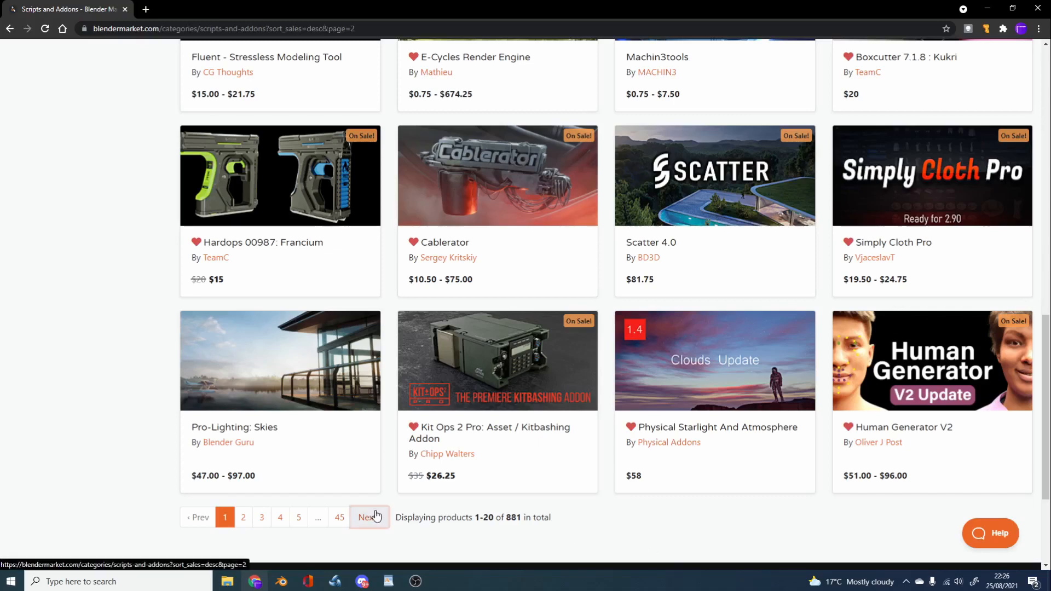
- Go to page 2 and scroll through products 21–40 to the bottom
{"action": "left_click", "coordinate": [368, 516]}
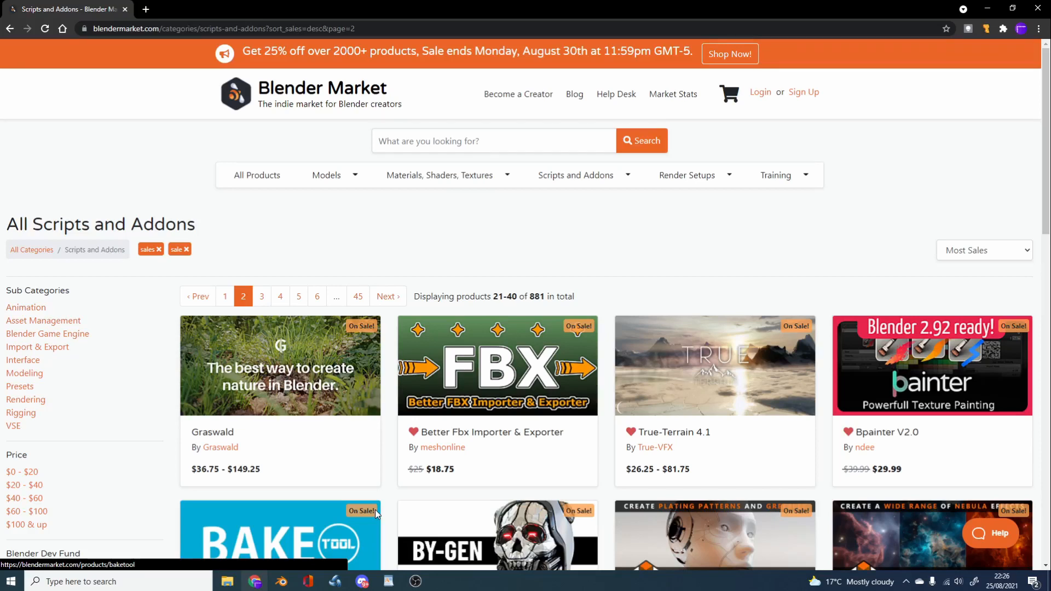
{"action": "scroll", "scroll_direction": "down", "scroll_amount": 3}
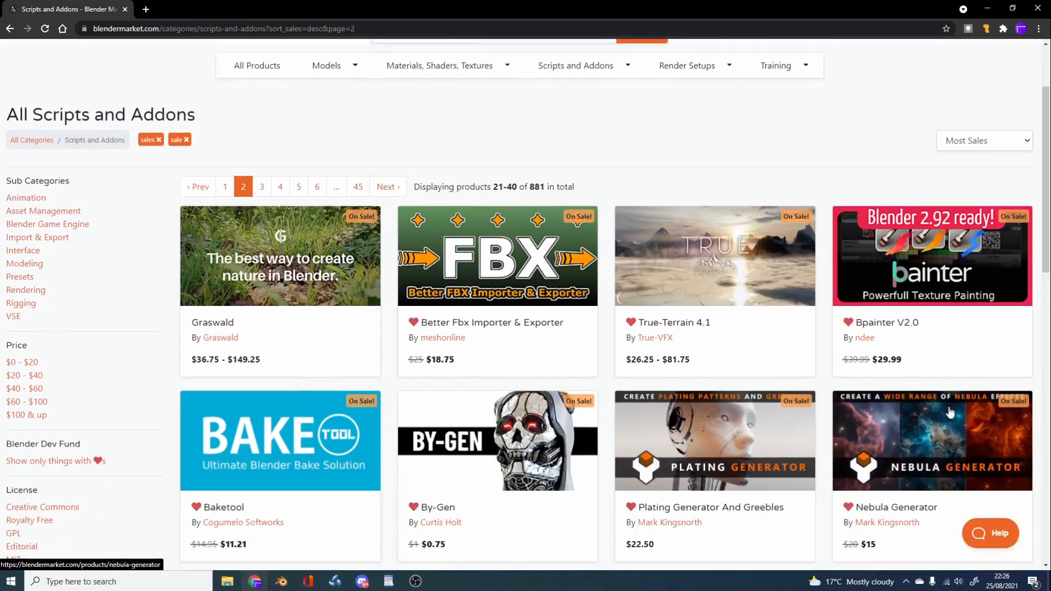
{"action": "scroll", "scroll_direction": "down", "scroll_amount": 3}
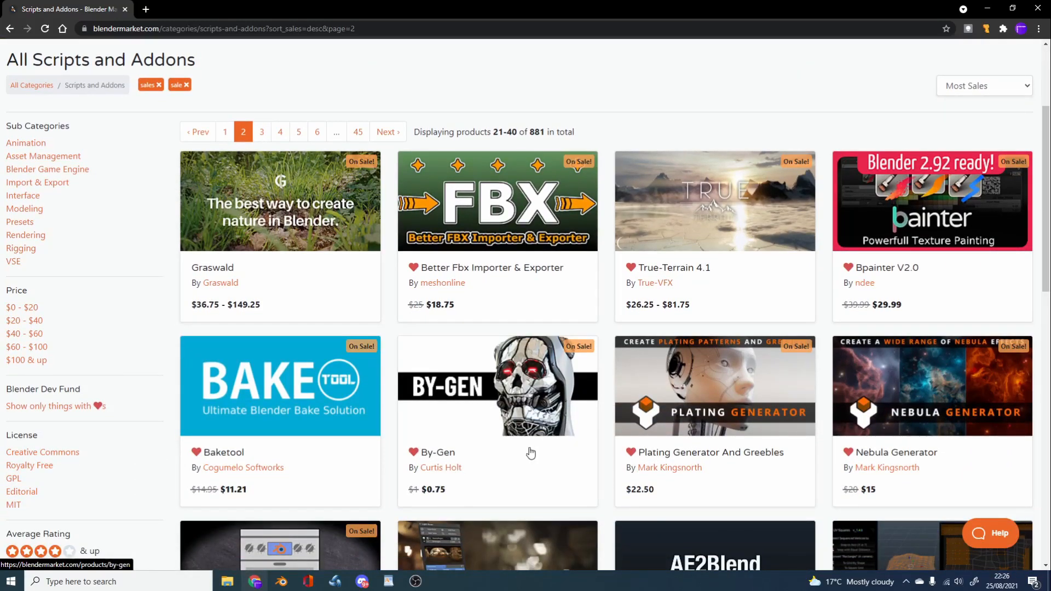
{"action": "scroll", "scroll_direction": "down", "scroll_amount": 3}
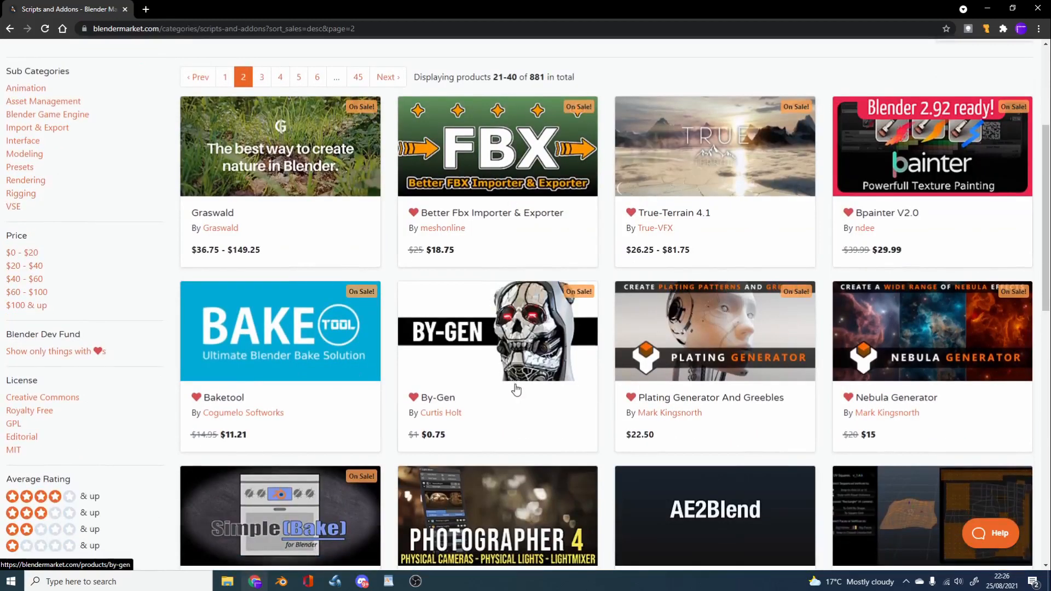
{"action": "mouse_move", "coordinate": [555, 457]}
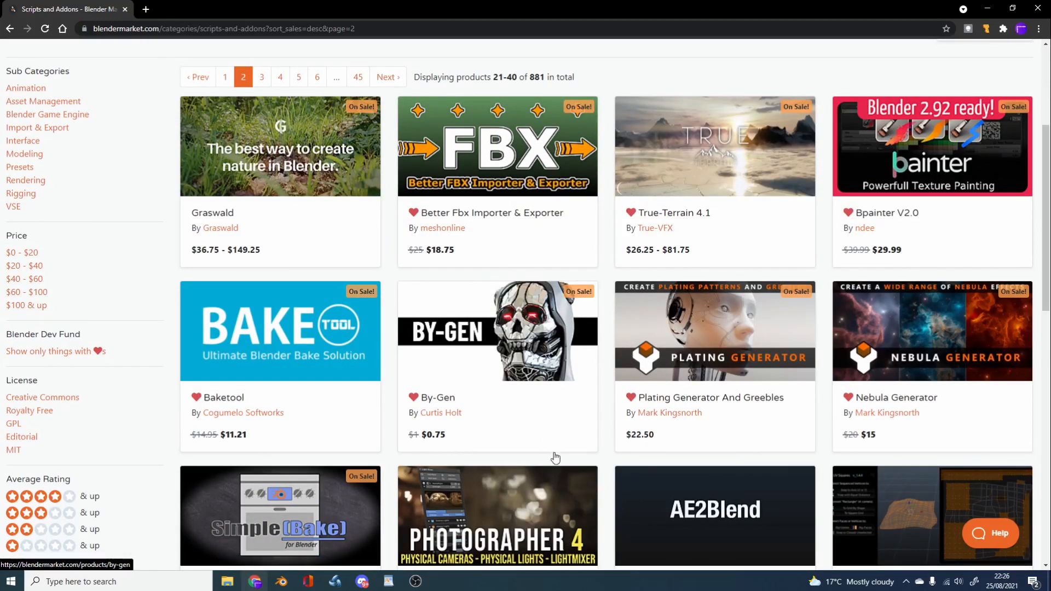
{"action": "scroll", "scroll_direction": "down", "scroll_amount": 3}
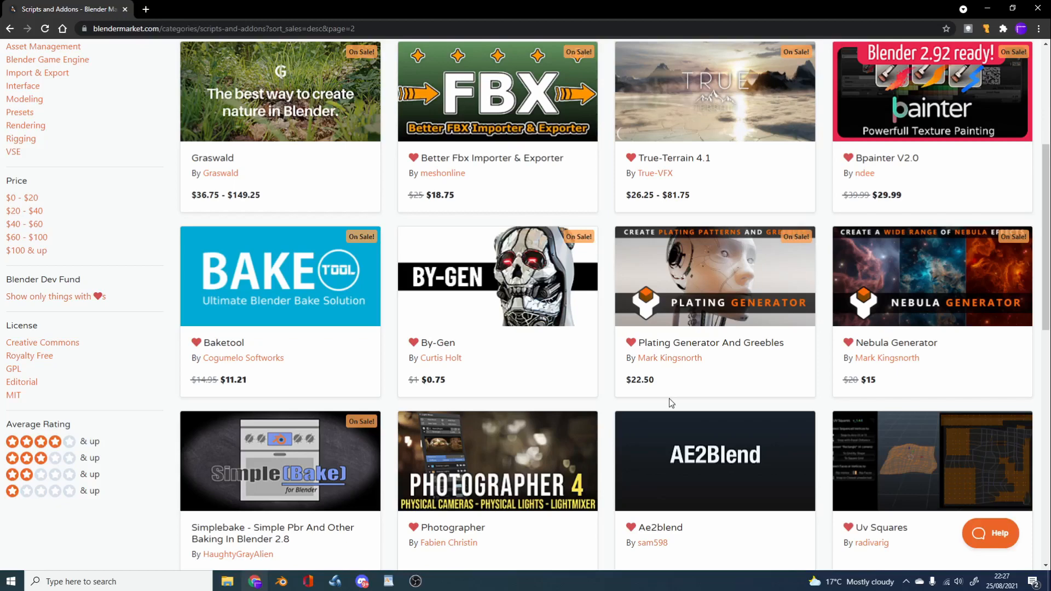
{"action": "scroll", "scroll_direction": "down", "scroll_amount": 3}
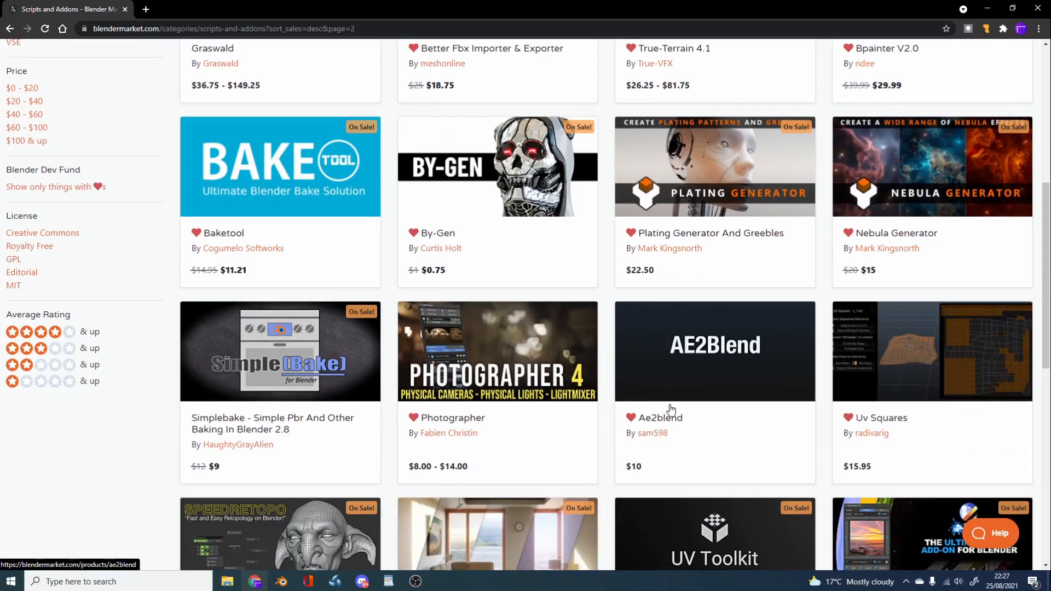
{"action": "scroll", "scroll_direction": "down", "scroll_amount": 3}
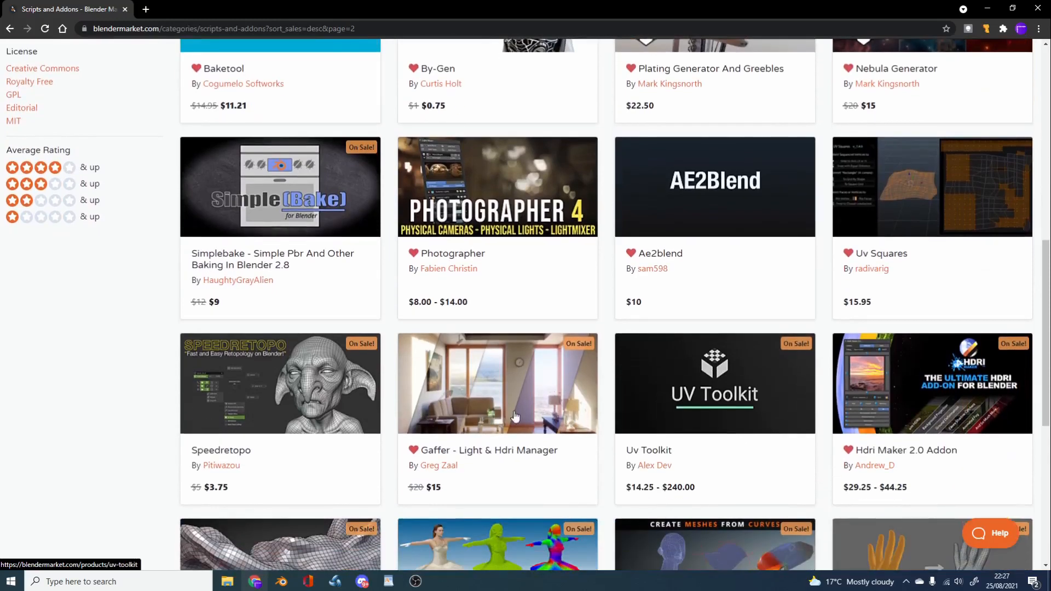
{"action": "scroll", "scroll_direction": "down", "scroll_amount": 3}
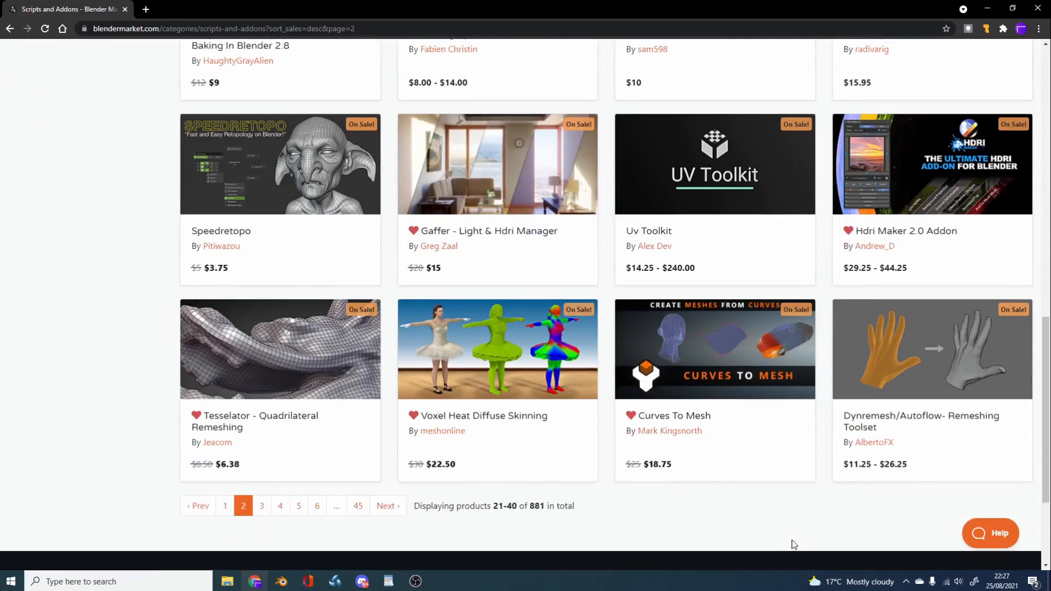
{"action": "mouse_move", "coordinate": [699, 357]}
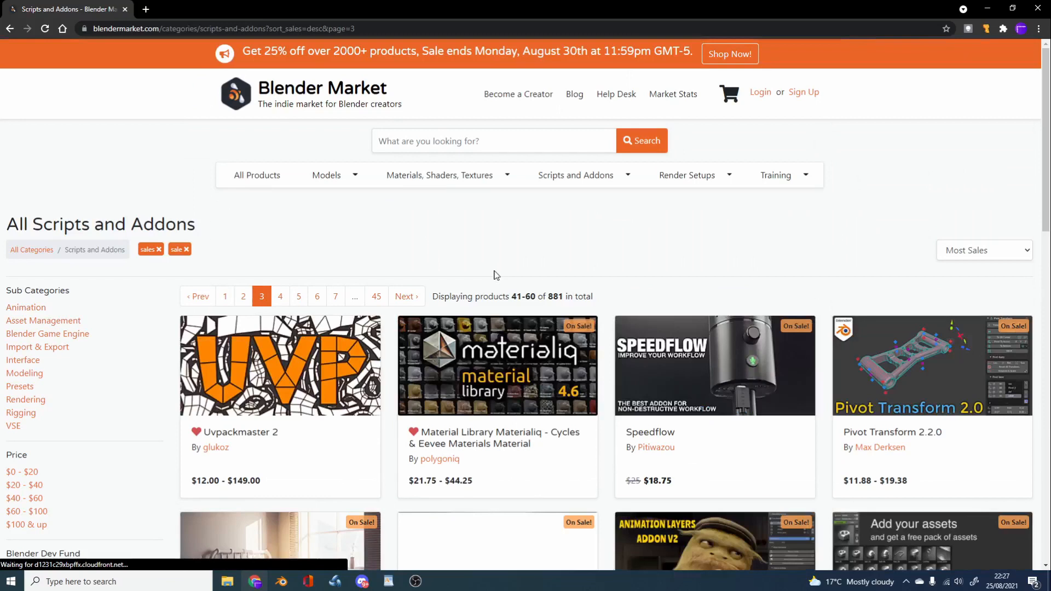
- Scroll through page 3, products 41–60, down to the pagination bar
{"action": "scroll", "scroll_direction": "down", "scroll_amount": 3}
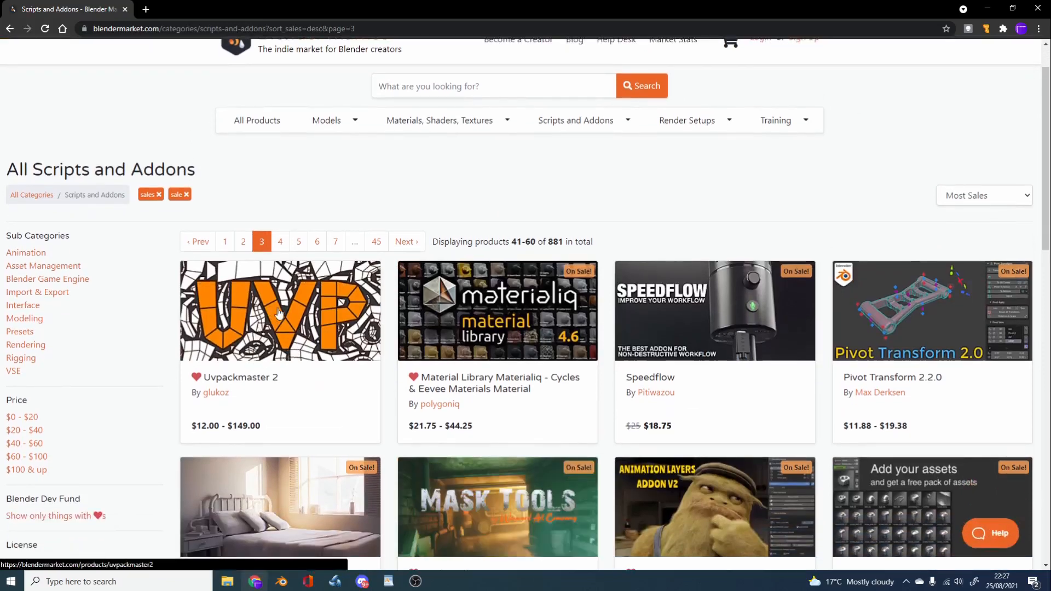
{"action": "mouse_move", "coordinate": [679, 291]}
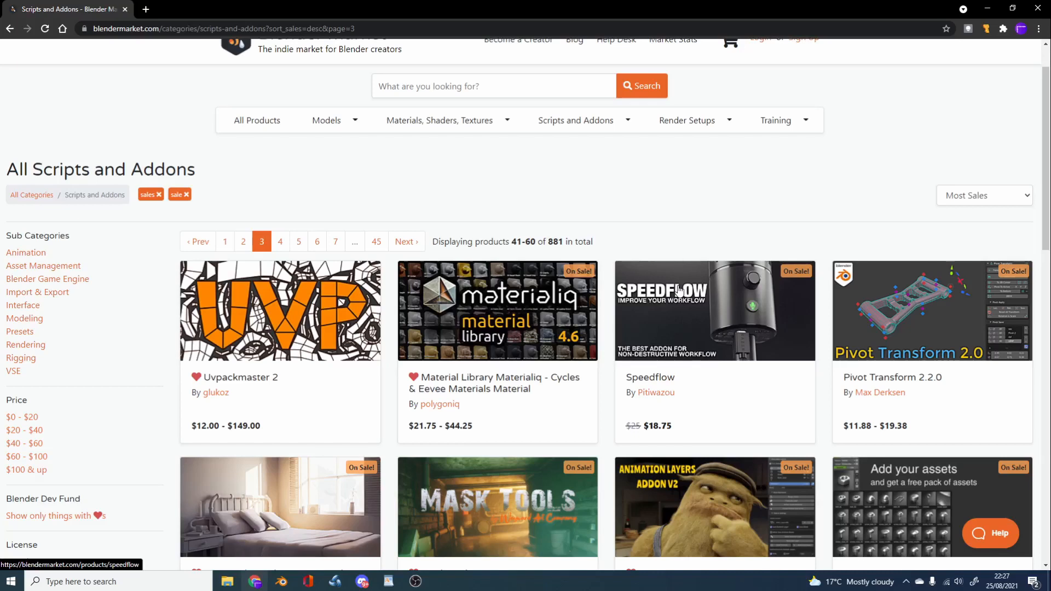
{"action": "mouse_move", "coordinate": [931, 376]}
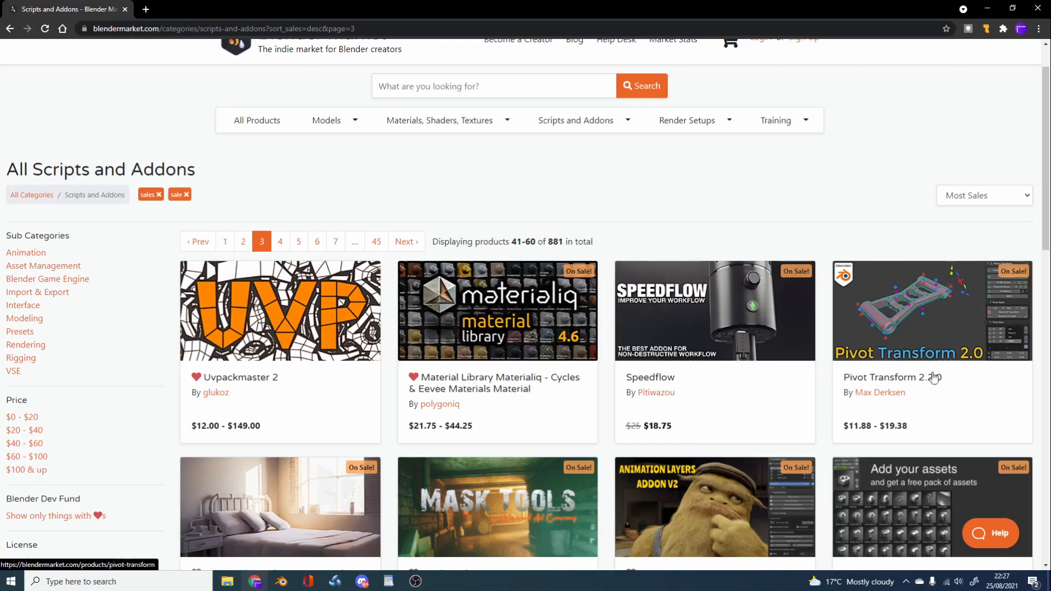
{"action": "scroll", "scroll_direction": "down", "scroll_amount": 3}
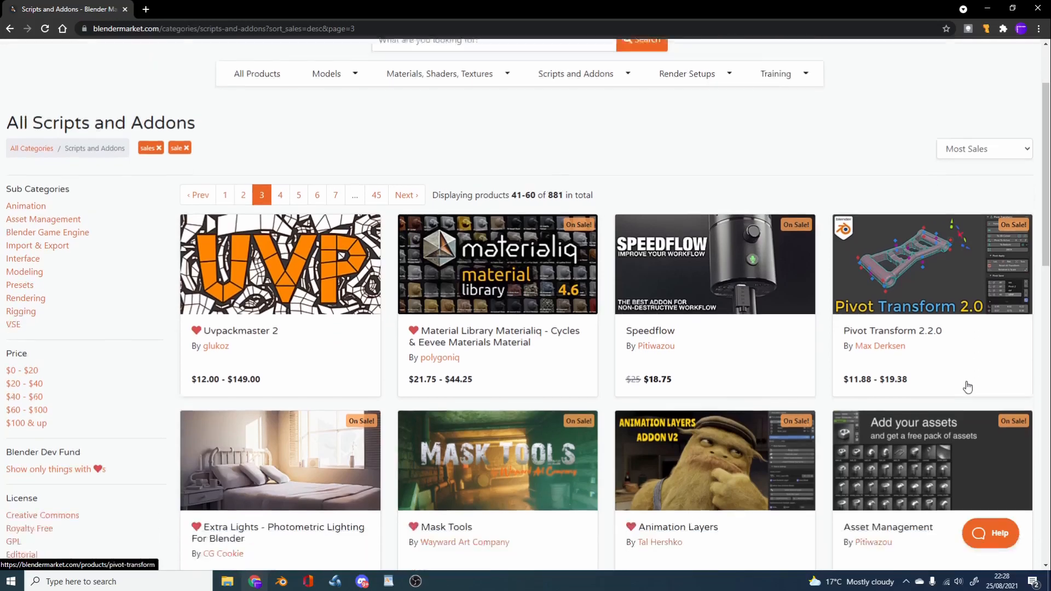
{"action": "scroll", "scroll_direction": "down", "scroll_amount": 3}
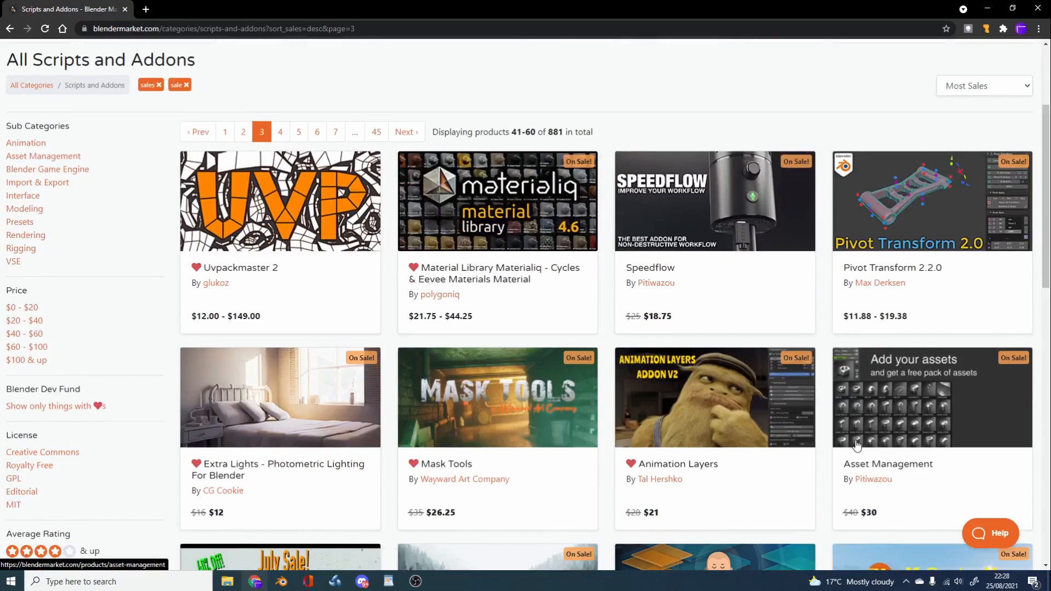
{"action": "scroll", "scroll_direction": "down", "scroll_amount": 3}
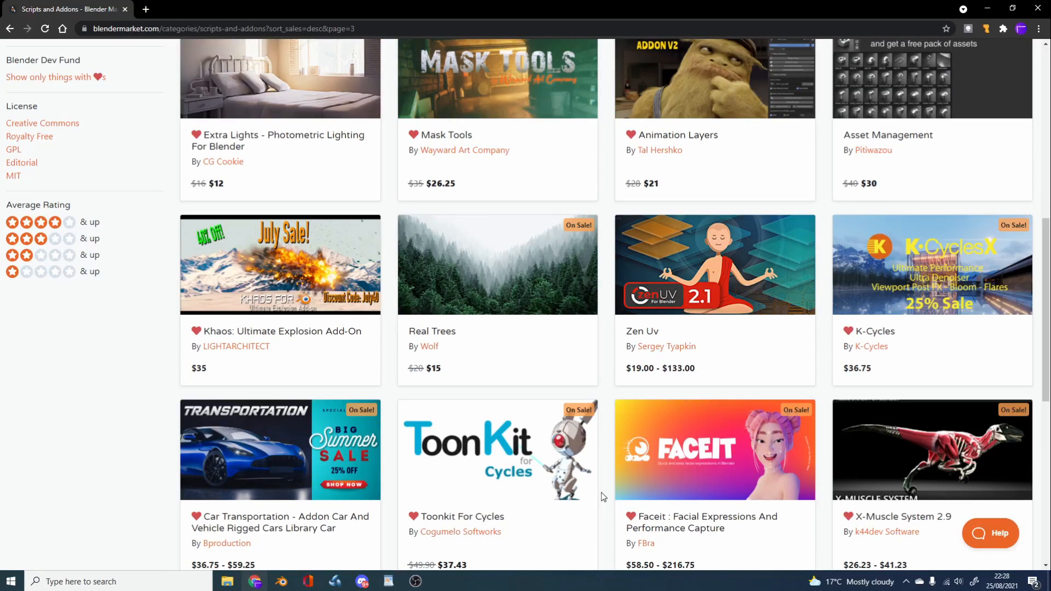
{"action": "scroll", "scroll_direction": "down", "scroll_amount": 3}
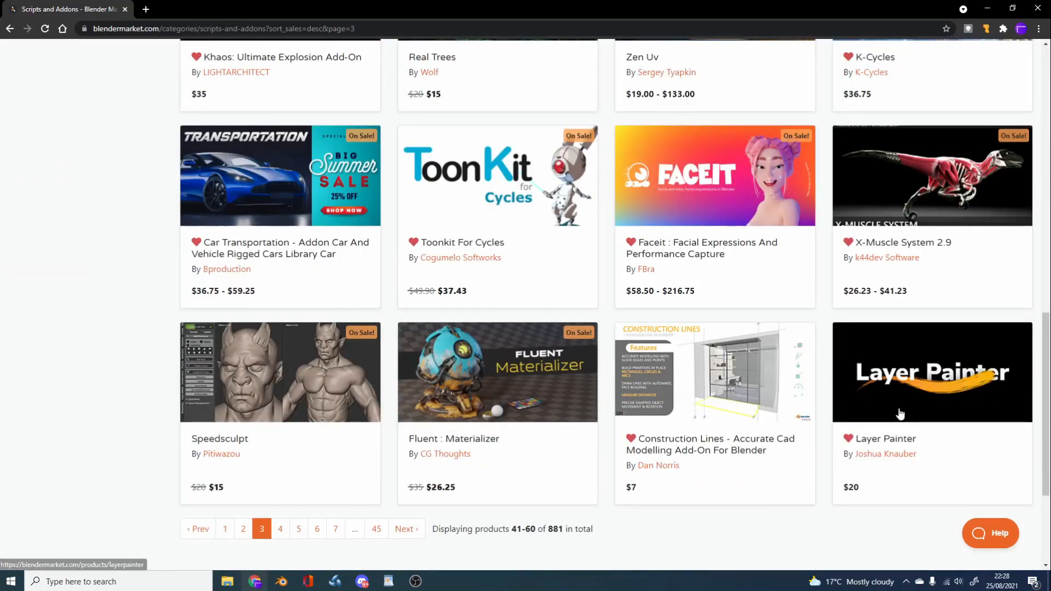
{"action": "mouse_move", "coordinate": [901, 473]}
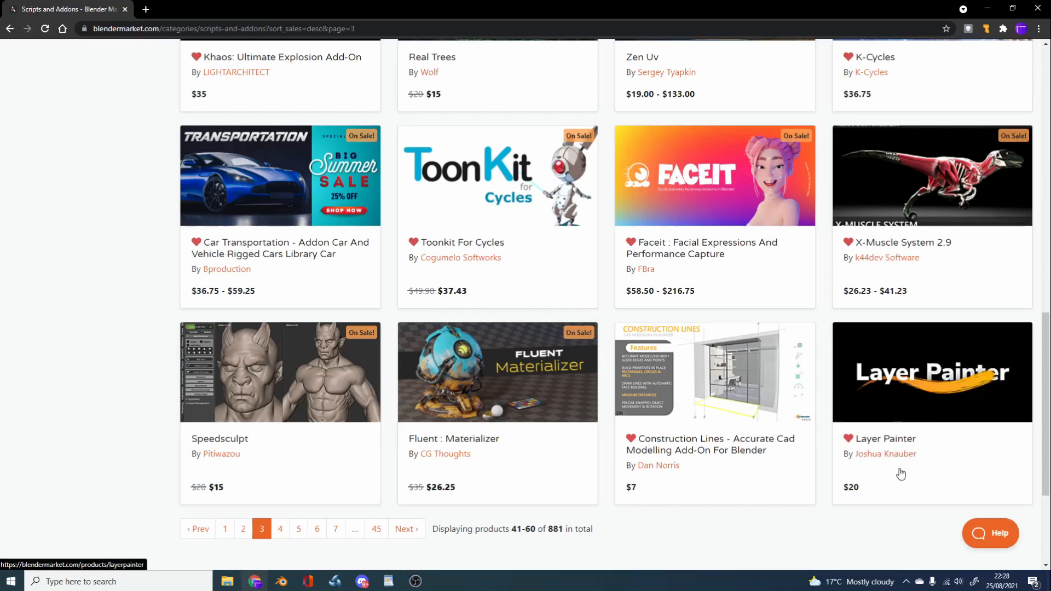
{"action": "mouse_move", "coordinate": [877, 467]}
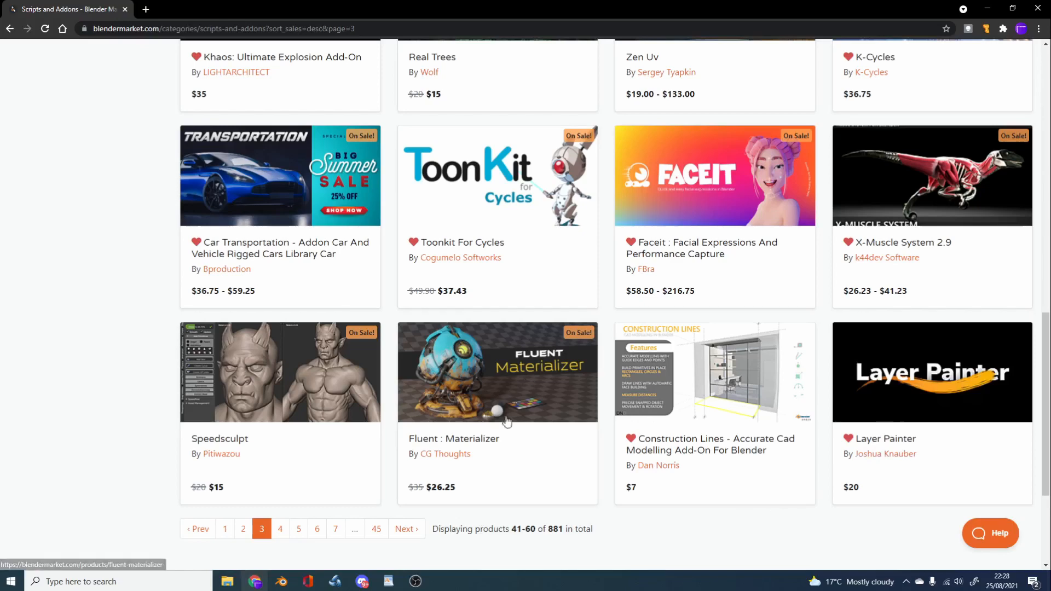
- Open page 4 and scroll through products 61–80 to the bottom
{"action": "left_click", "coordinate": [405, 529]}
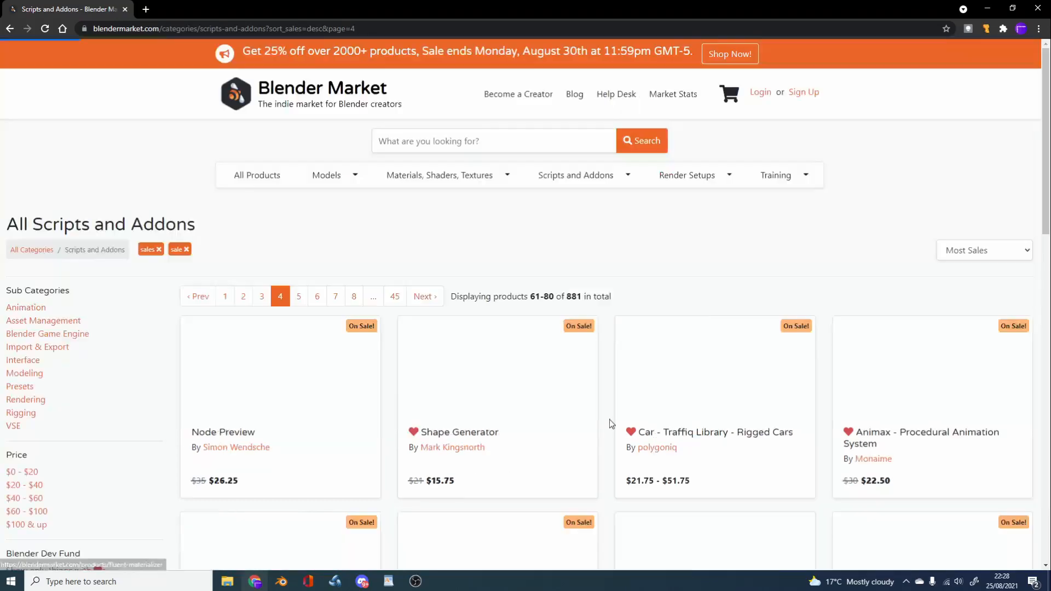
{"action": "scroll", "scroll_direction": "down", "scroll_amount": 3}
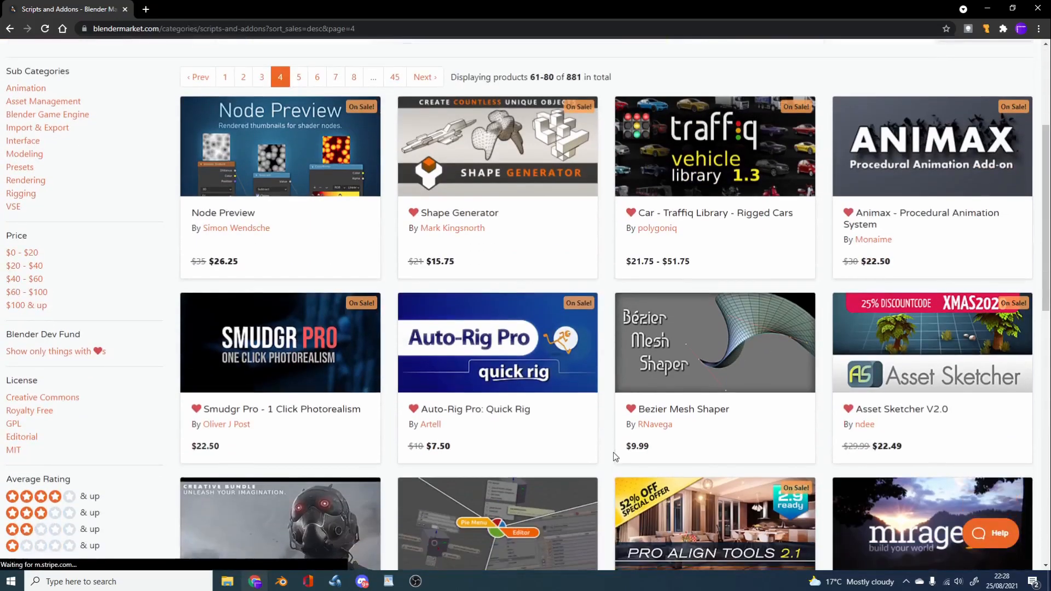
{"action": "scroll", "scroll_direction": "down", "scroll_amount": 3}
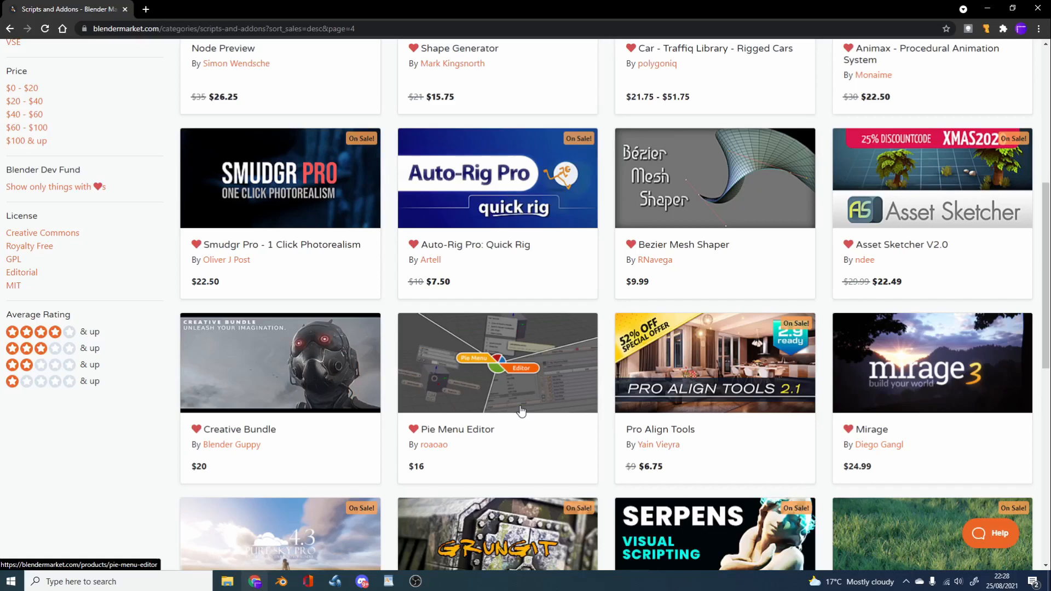
{"action": "scroll", "scroll_direction": "down", "scroll_amount": 3}
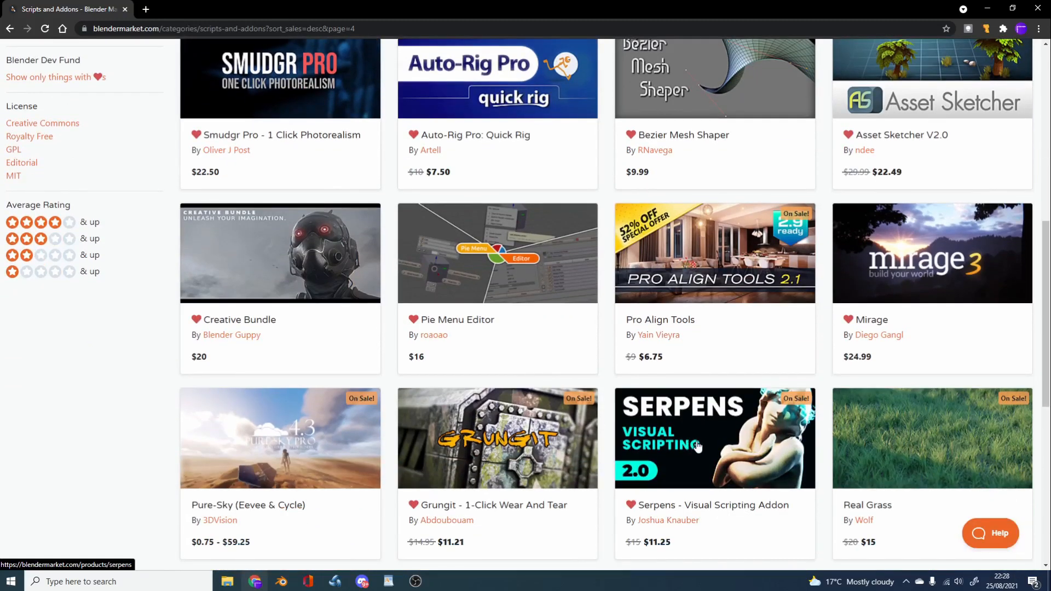
{"action": "mouse_move", "coordinate": [693, 456]}
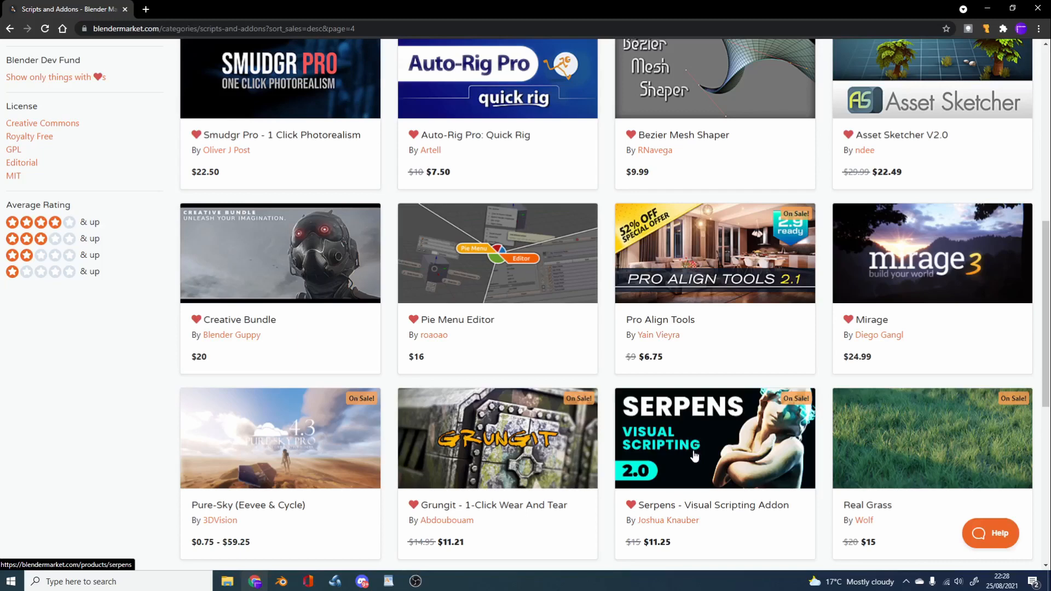
{"action": "scroll", "scroll_direction": "down", "scroll_amount": 3}
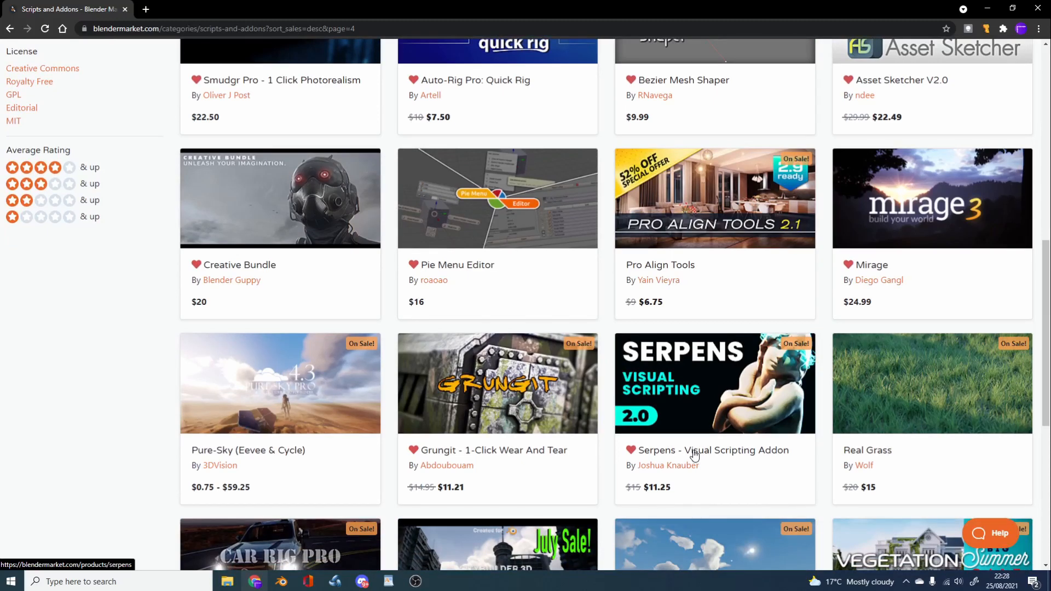
{"action": "scroll", "scroll_direction": "down", "scroll_amount": 3}
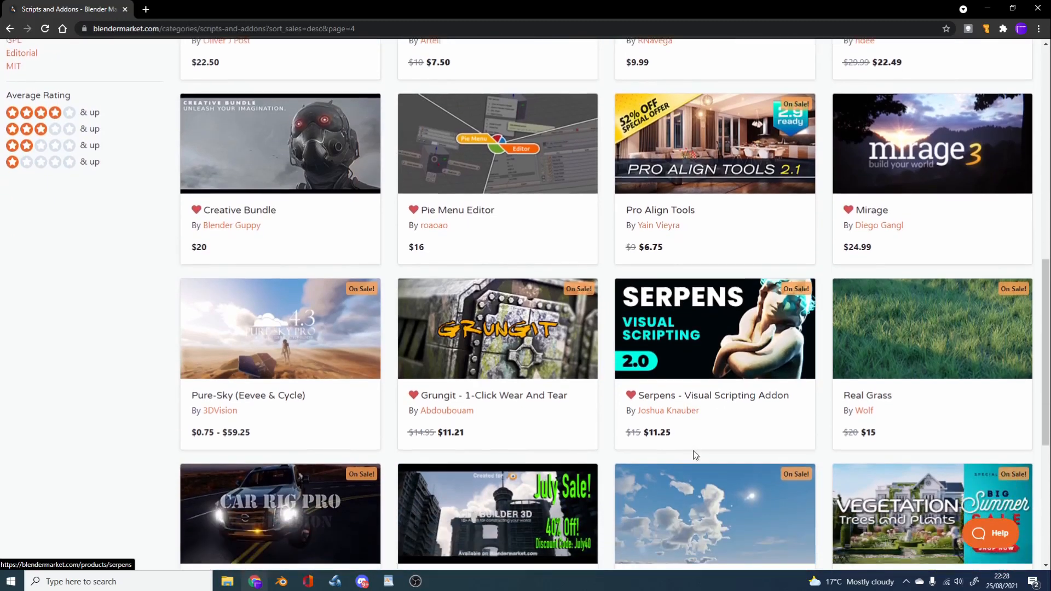
{"action": "scroll", "scroll_direction": "down", "scroll_amount": 3}
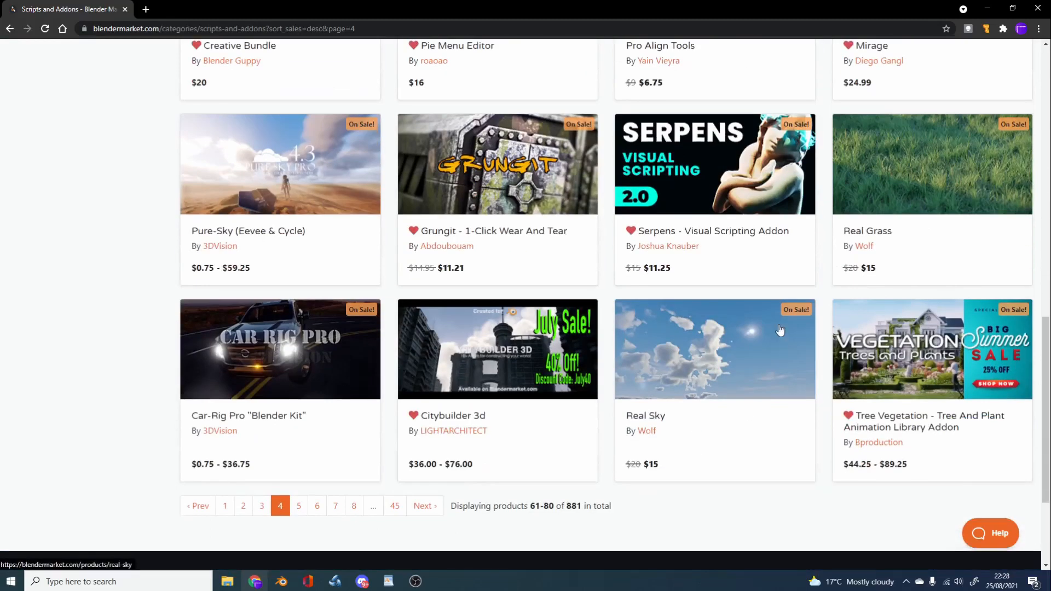
{"action": "mouse_move", "coordinate": [780, 341]}
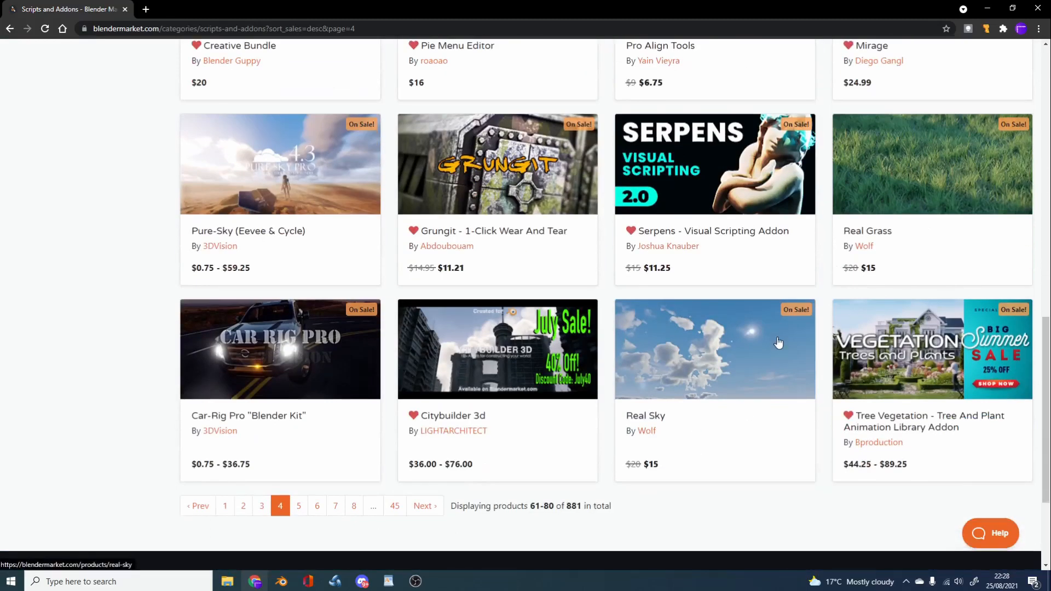
{"action": "mouse_move", "coordinate": [661, 265]}
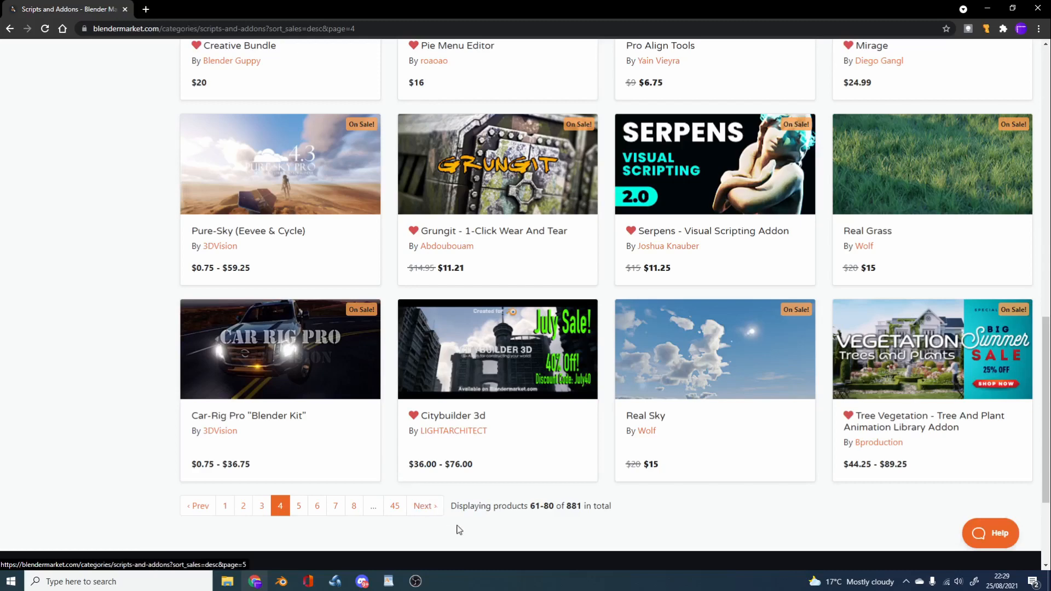
{"action": "mouse_move", "coordinate": [425, 506]}
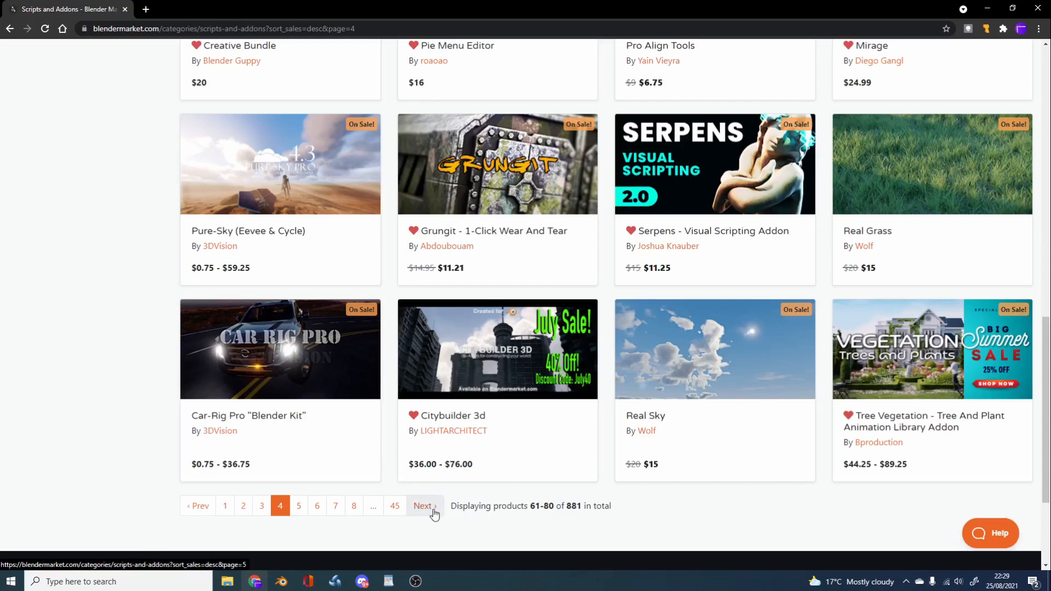
- Glance over page 5 and continue to page 6, products 101–120
{"action": "left_click", "coordinate": [423, 506]}
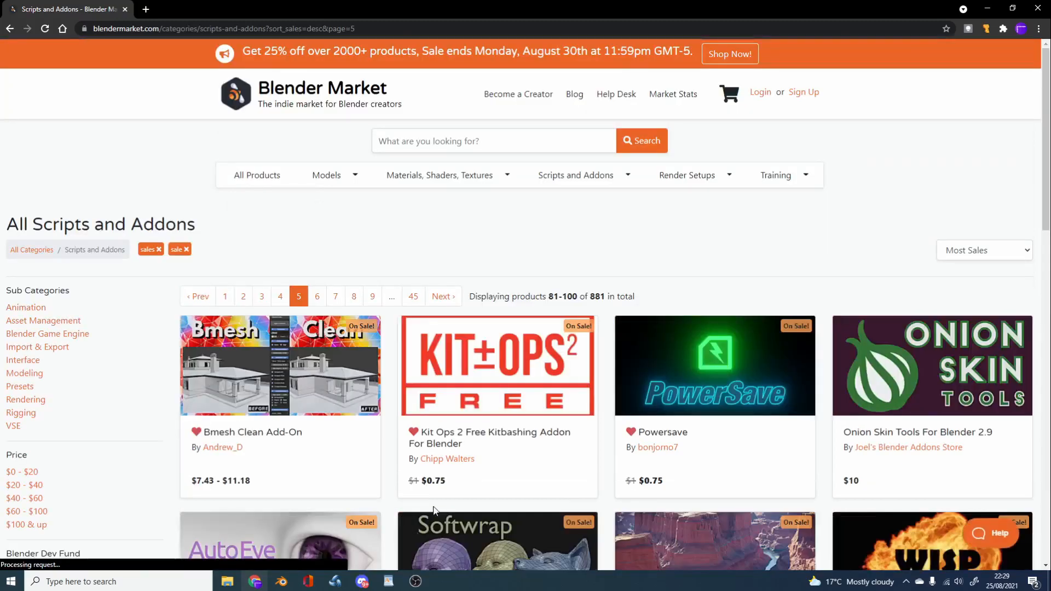
{"action": "scroll", "scroll_direction": "down", "scroll_amount": 3}
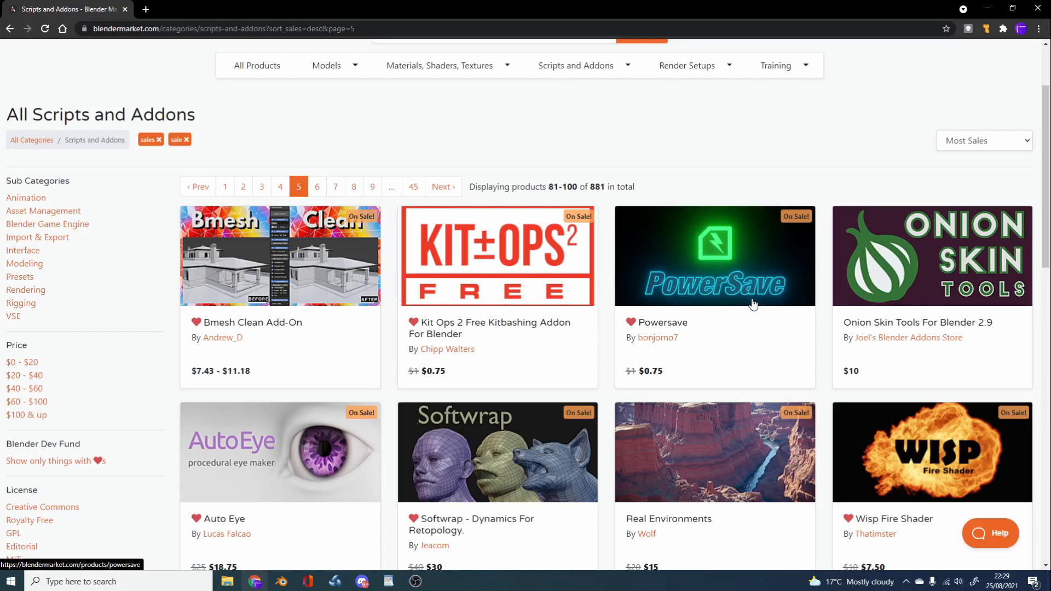
{"action": "scroll", "scroll_direction": "down", "scroll_amount": 3}
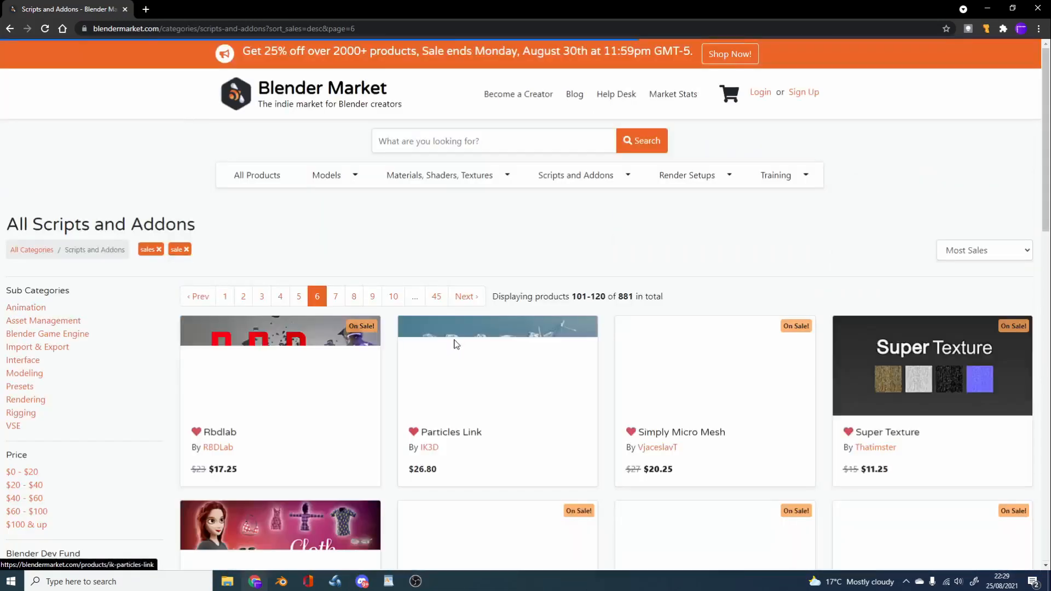
- Search the store for 'gizmo'
{"action": "left_click", "coordinate": [492, 140]}
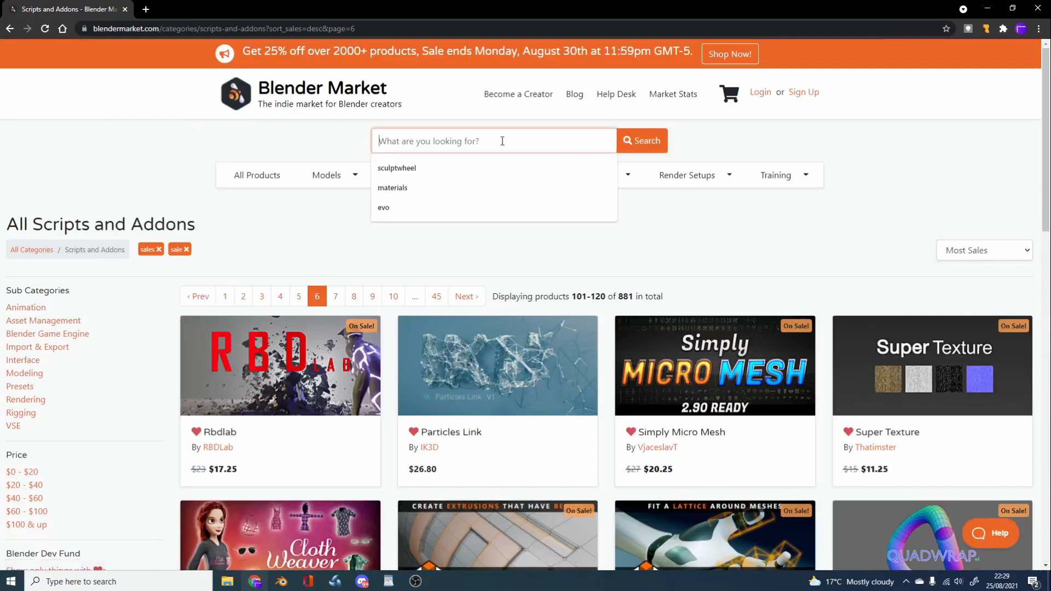
{"action": "type", "text": "gizmo"}
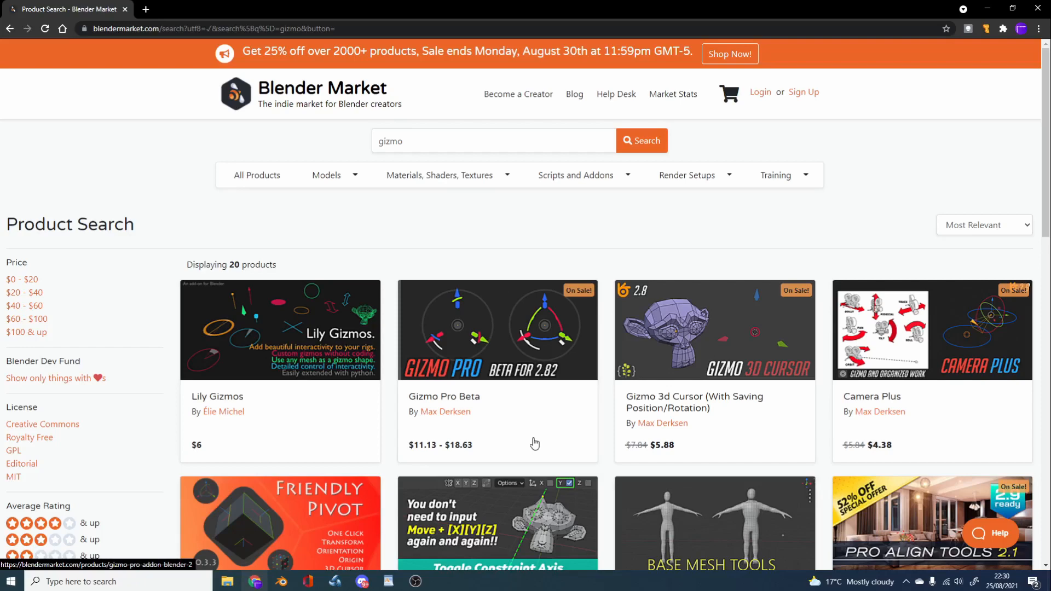
- Scroll the 'gizmo' results to the footer, past Cam-Manager, Retopoflow 3 and Hard Ops
{"action": "scroll", "scroll_direction": "down", "scroll_amount": 3}
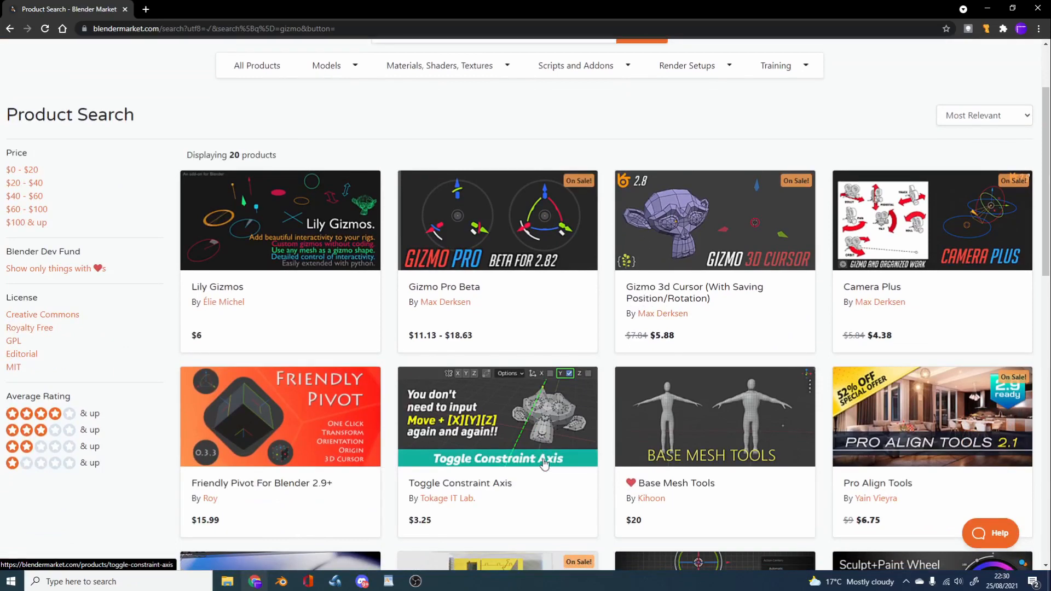
{"action": "scroll", "scroll_direction": "down", "scroll_amount": 3}
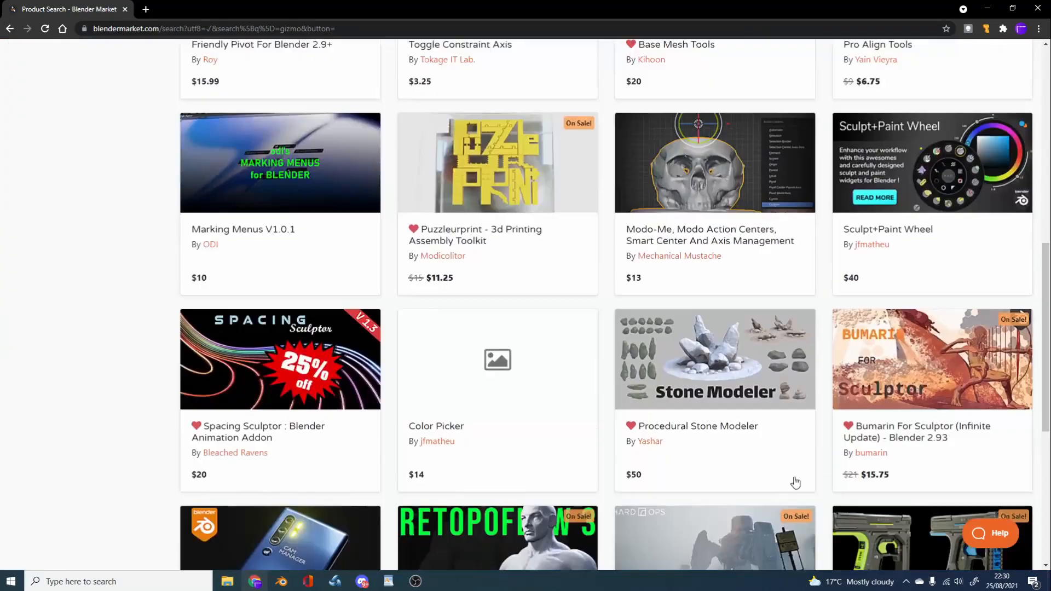
{"action": "mouse_move", "coordinate": [911, 193]}
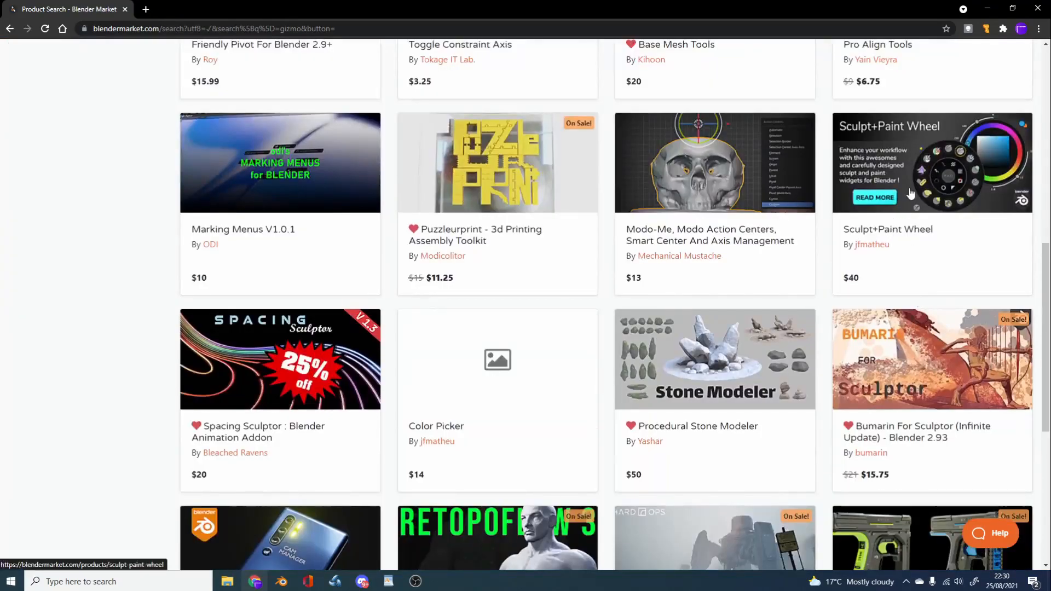
{"action": "scroll", "scroll_direction": "down", "scroll_amount": 3}
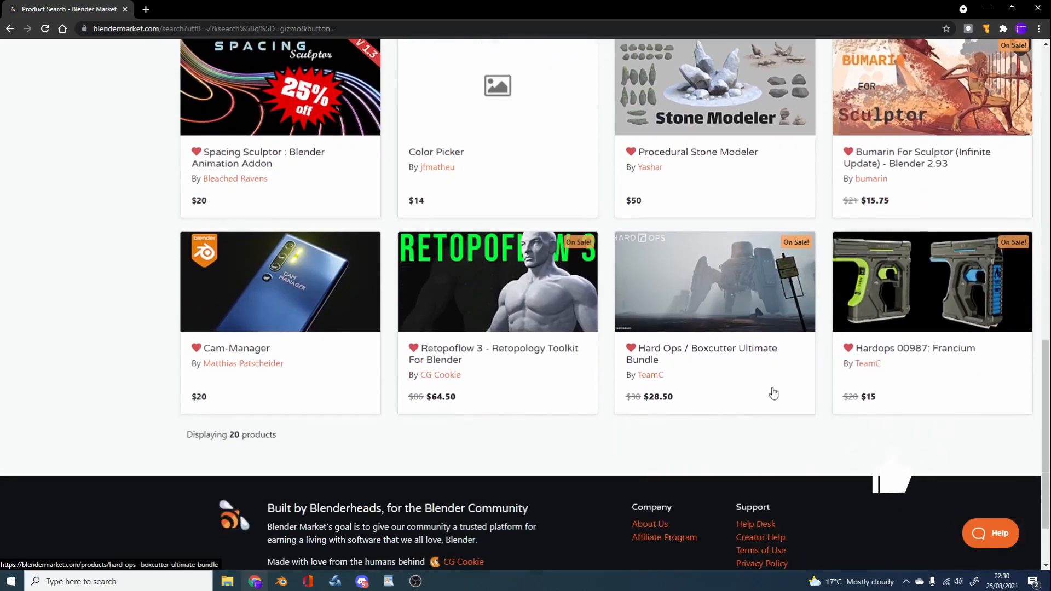
{"action": "mouse_move", "coordinate": [339, 421]}
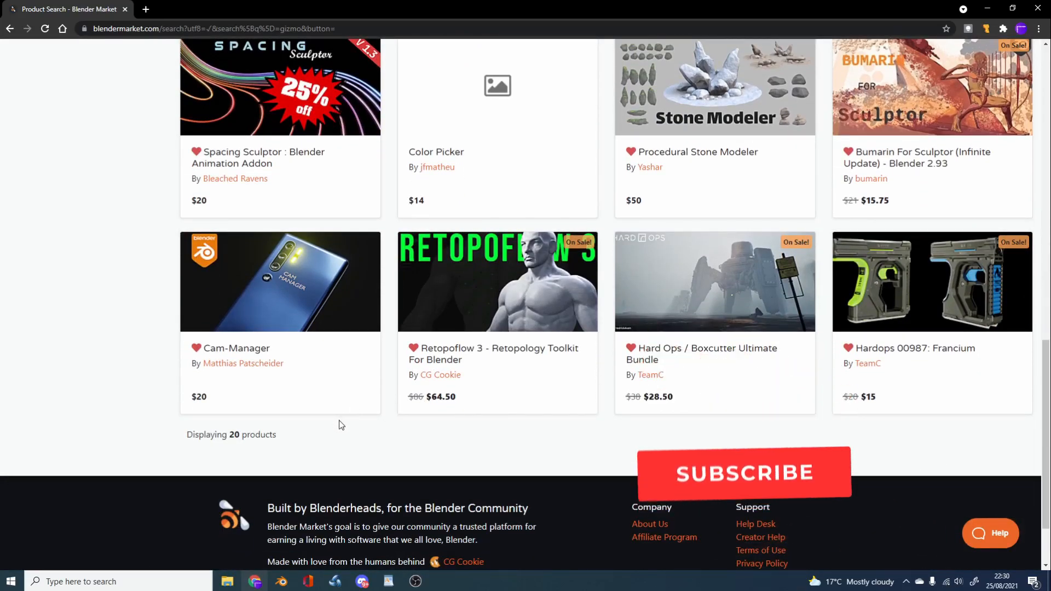
{"action": "left_click", "coordinate": [743, 473]}
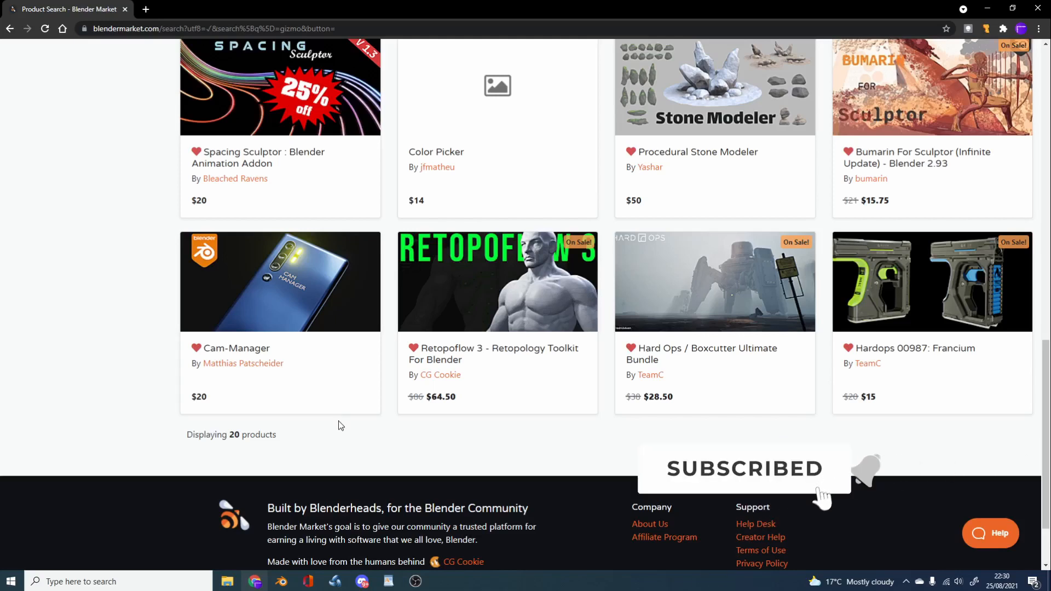